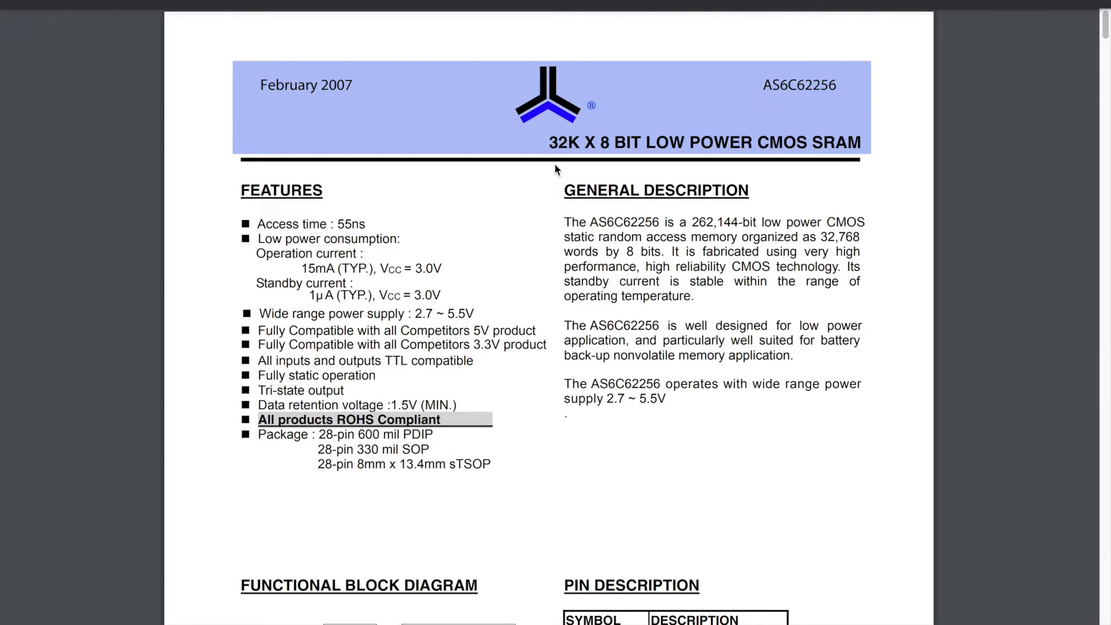
{"action": "mouse_move", "coordinate": [464, 243]}
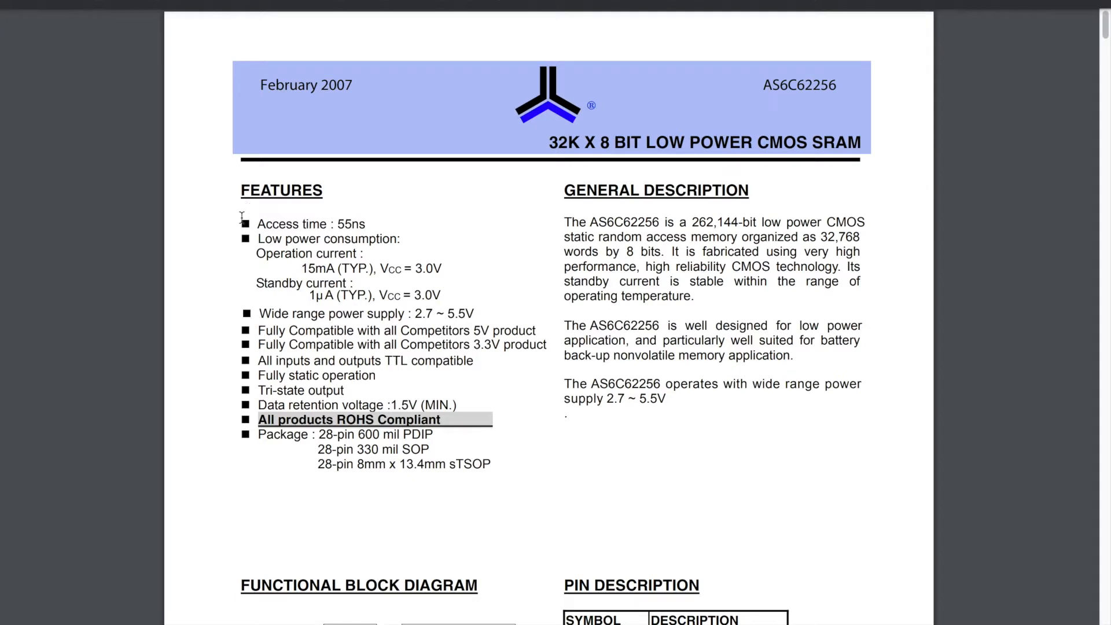
{"action": "mouse_move", "coordinate": [357, 225]}
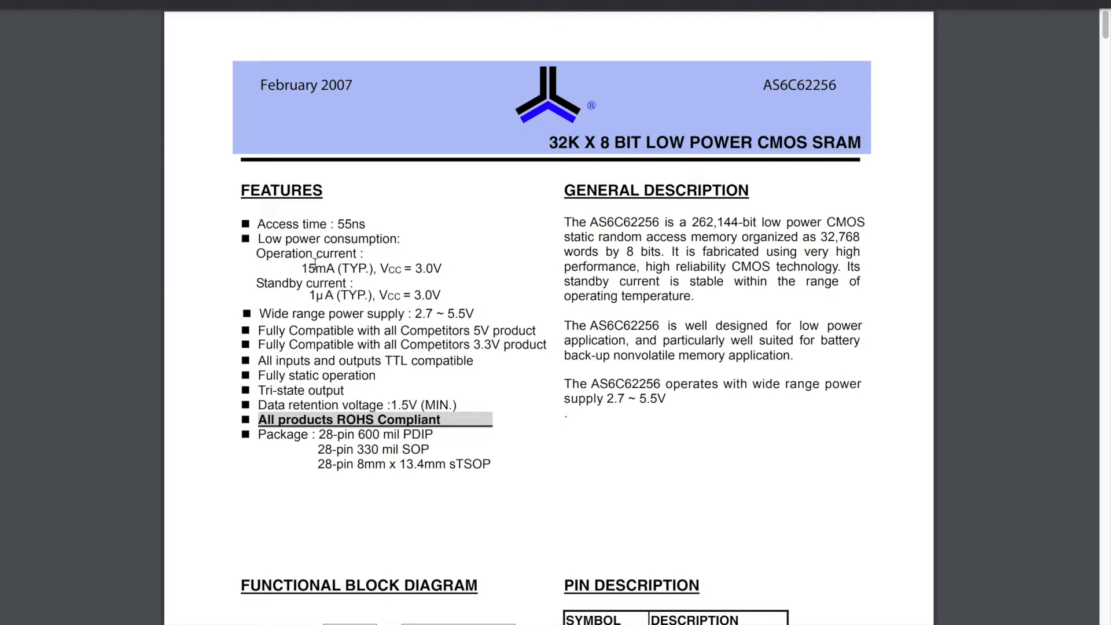
{"action": "mouse_move", "coordinate": [375, 277]}
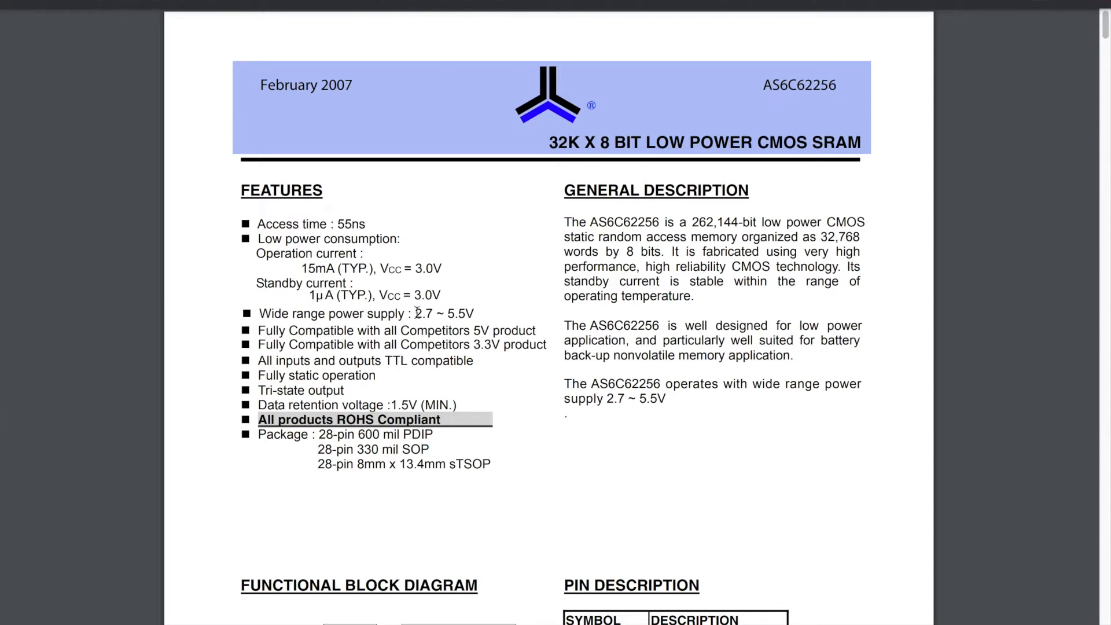
{"action": "mouse_move", "coordinate": [469, 312]}
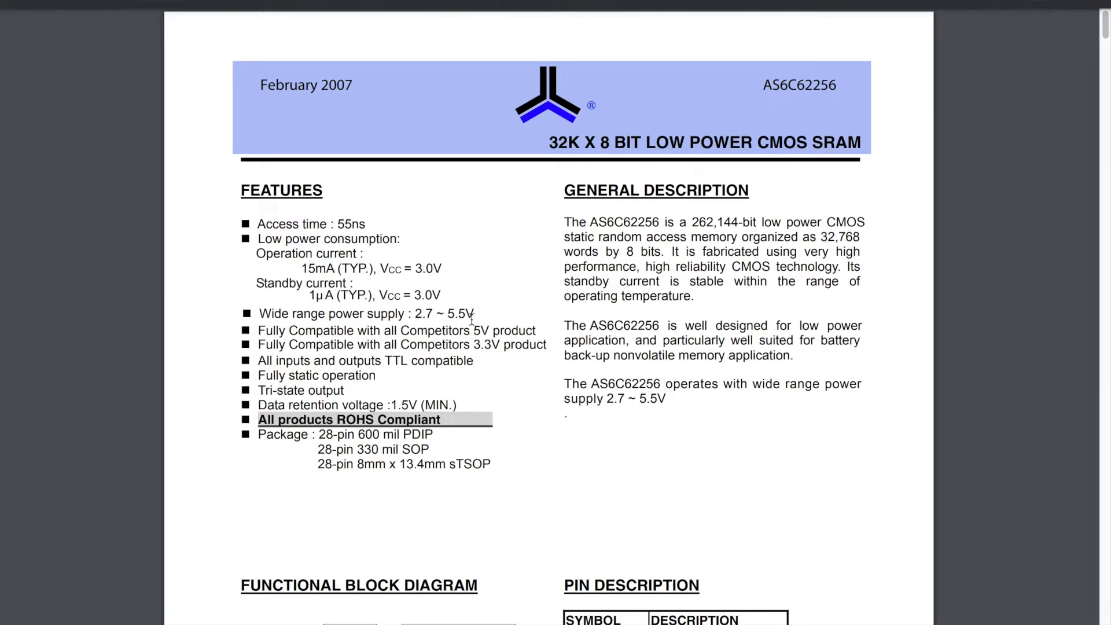
{"action": "mouse_move", "coordinate": [390, 337]}
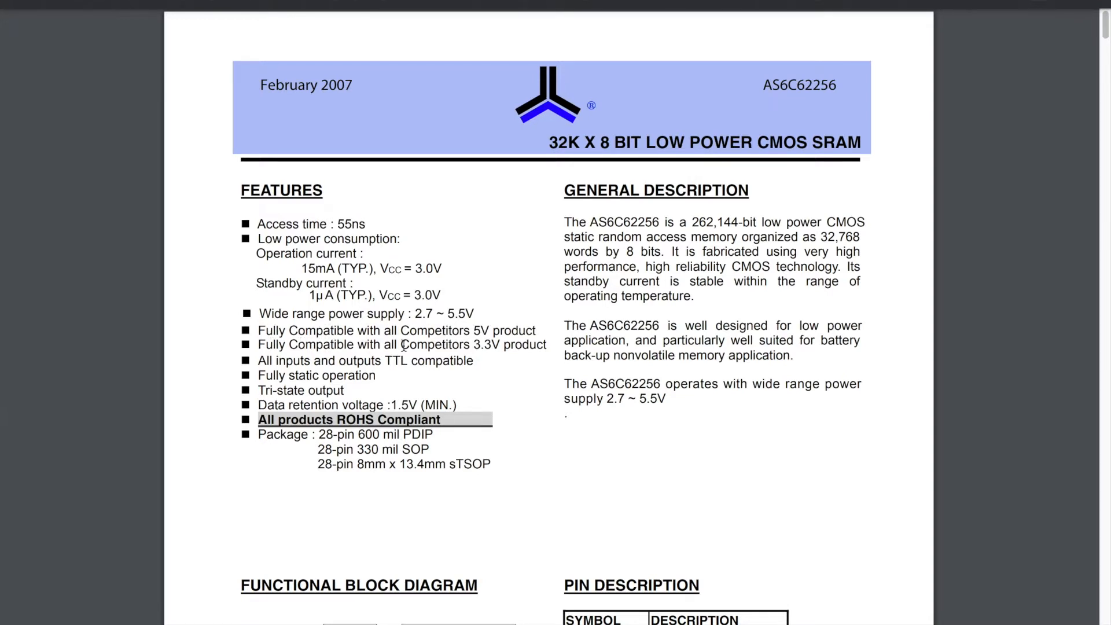
{"action": "mouse_move", "coordinate": [496, 347]}
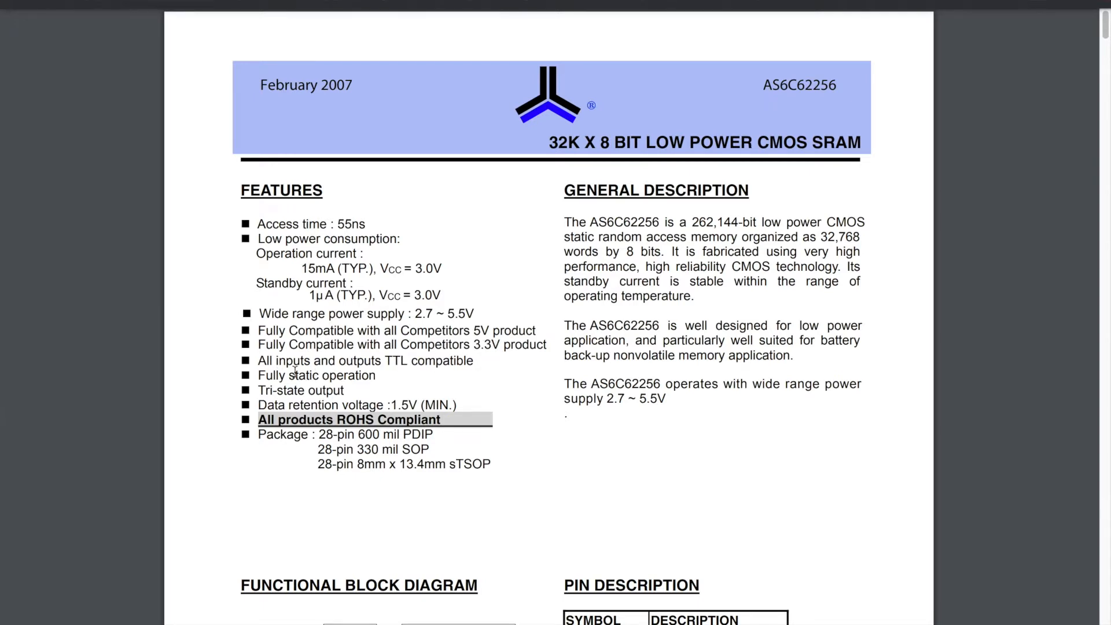
{"action": "mouse_move", "coordinate": [379, 367]}
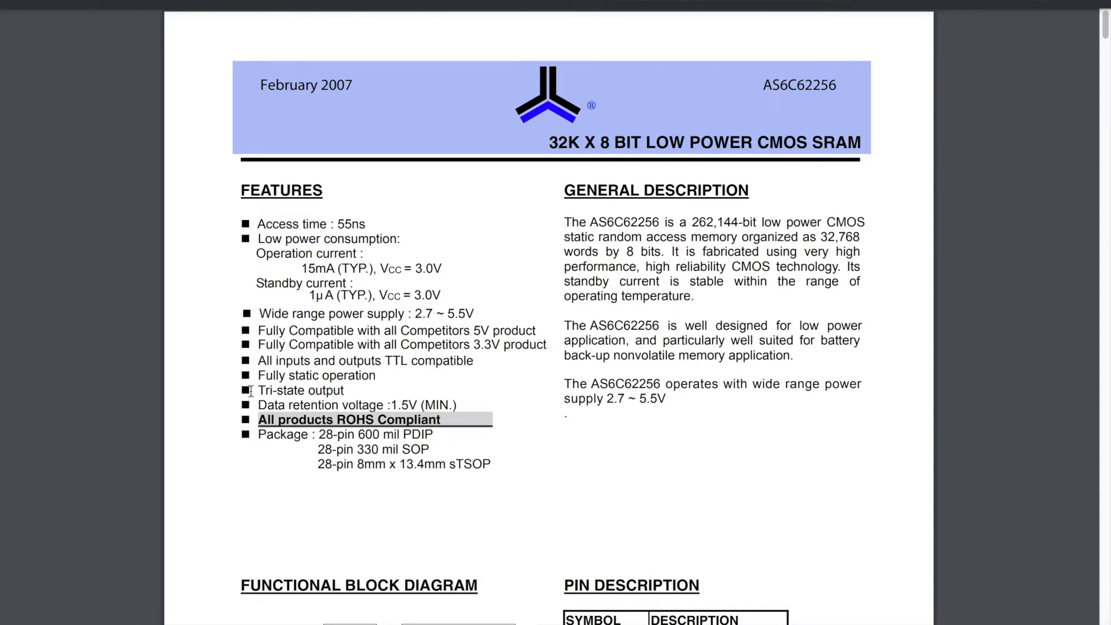
{"action": "mouse_move", "coordinate": [239, 395]}
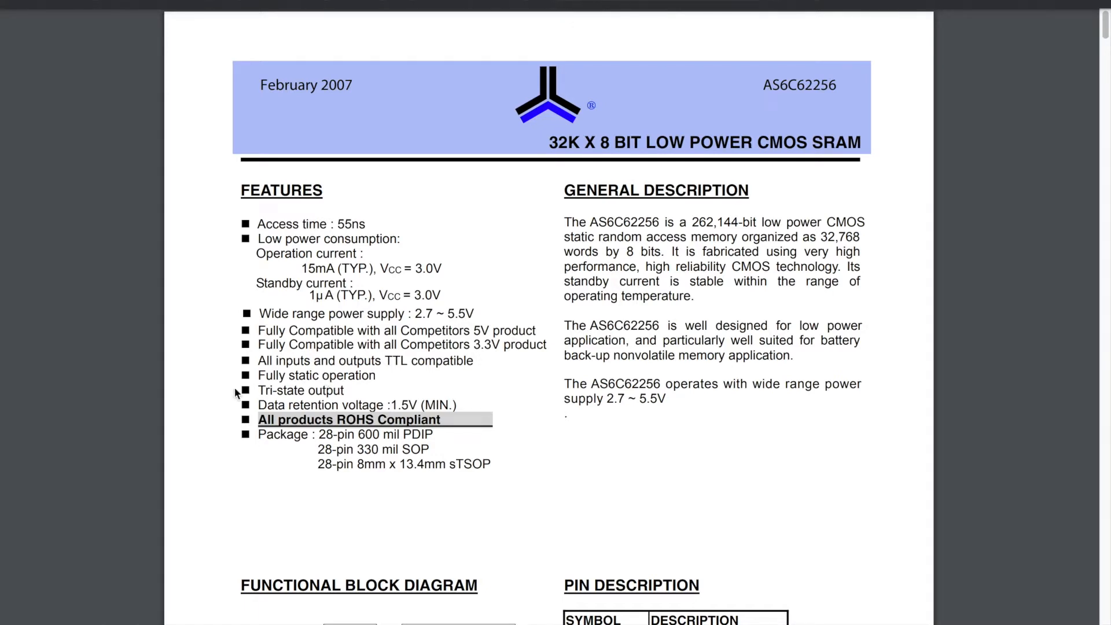
{"action": "mouse_move", "coordinate": [400, 392]}
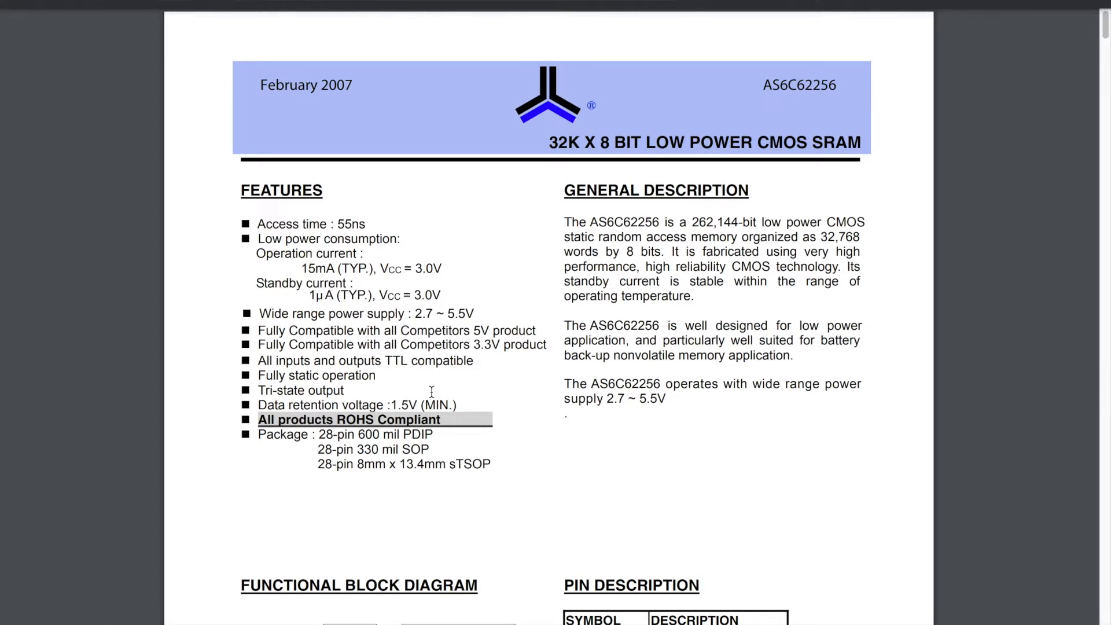
{"action": "mouse_move", "coordinate": [257, 434]}
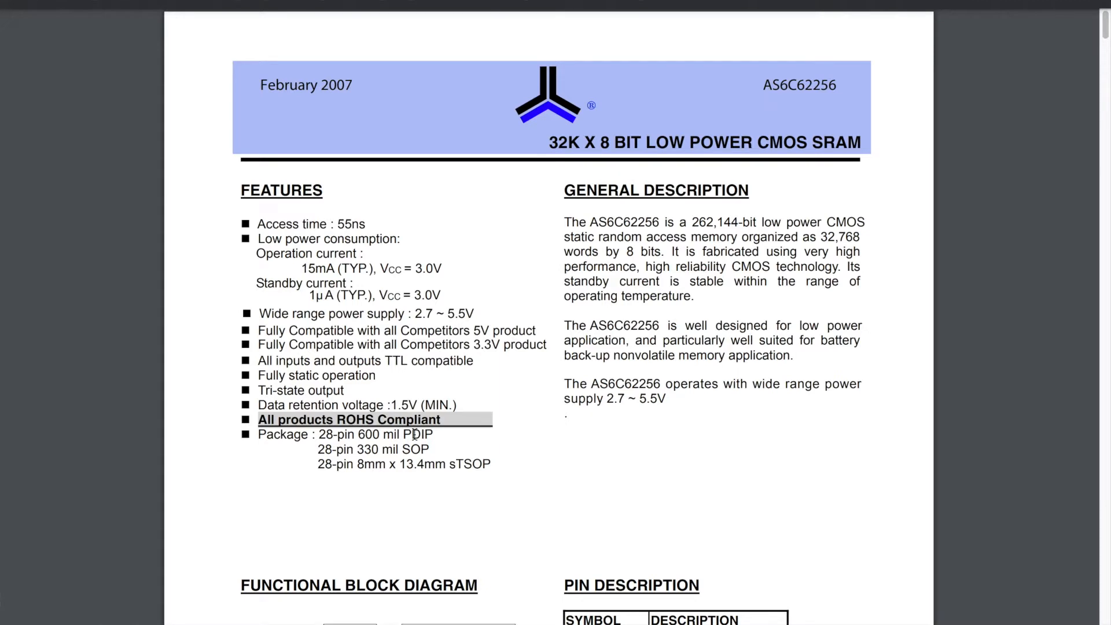
{"action": "mouse_move", "coordinate": [569, 224]}
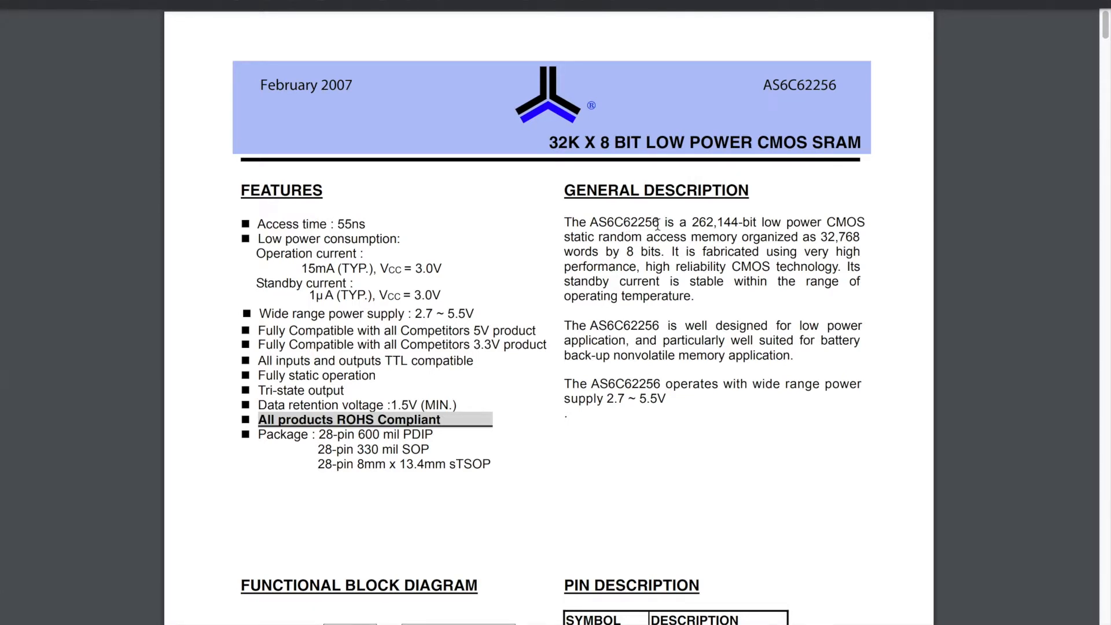
{"action": "mouse_move", "coordinate": [693, 222]}
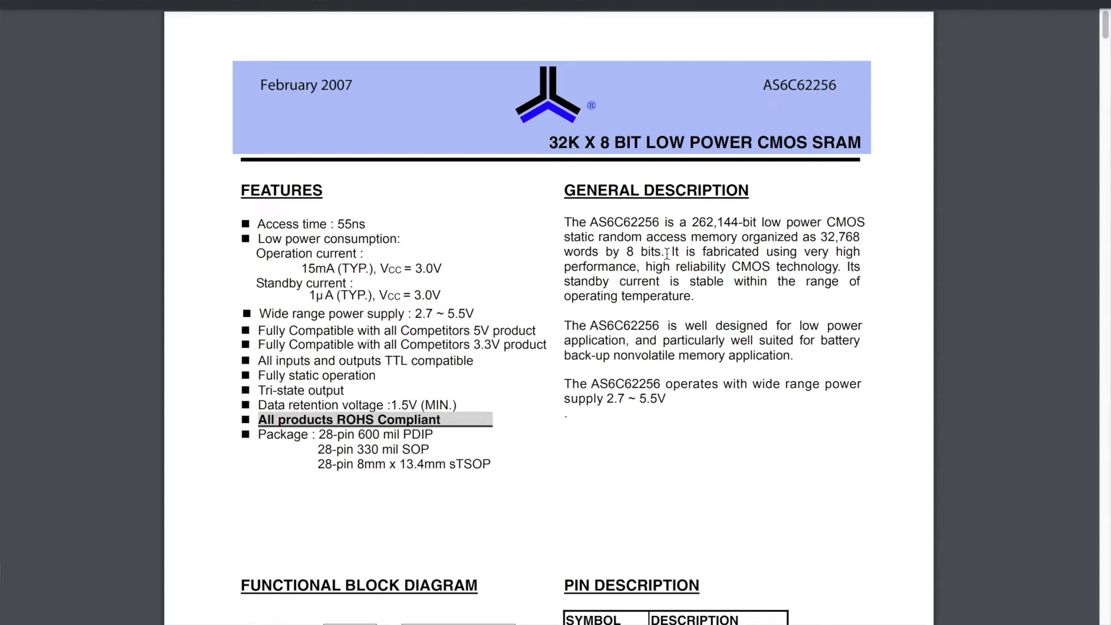
{"action": "mouse_move", "coordinate": [561, 253]}
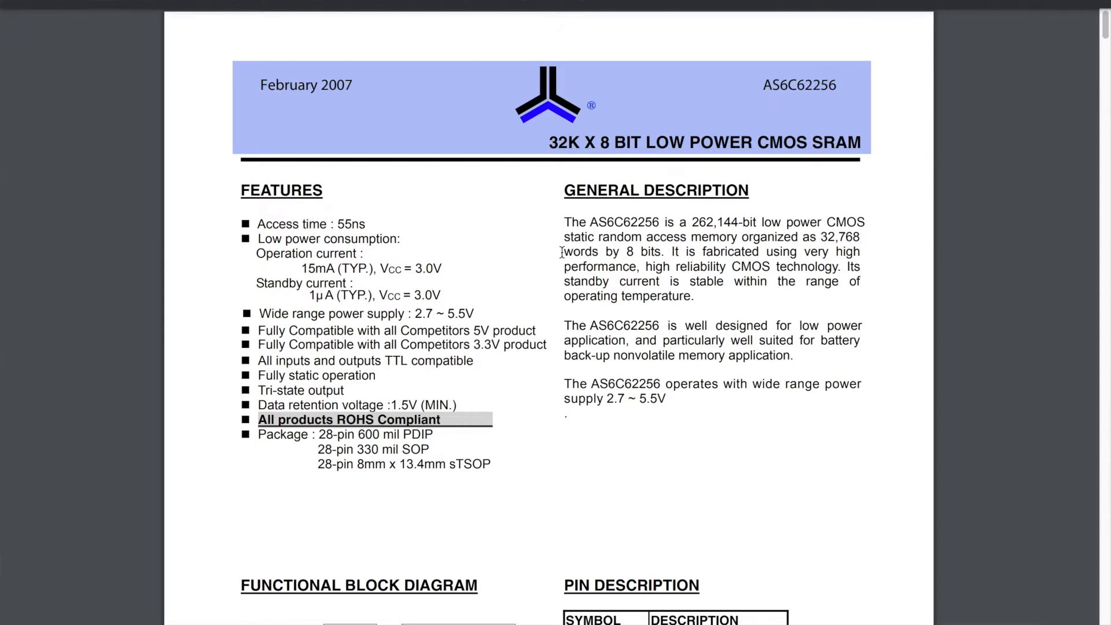
{"action": "mouse_move", "coordinate": [543, 260]}
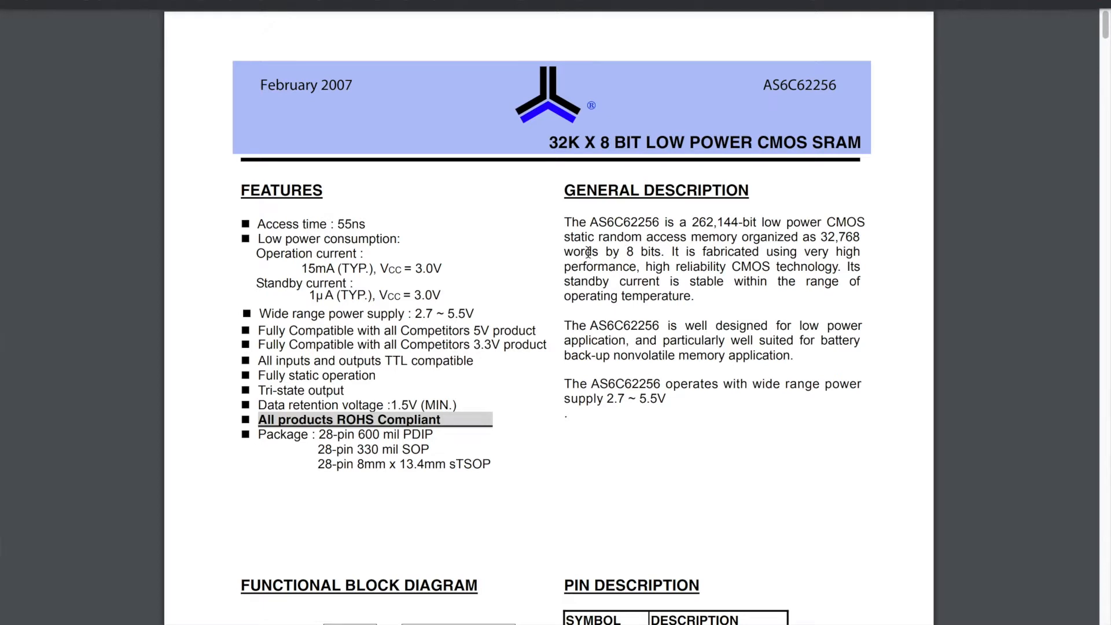
{"action": "mouse_move", "coordinate": [638, 261]}
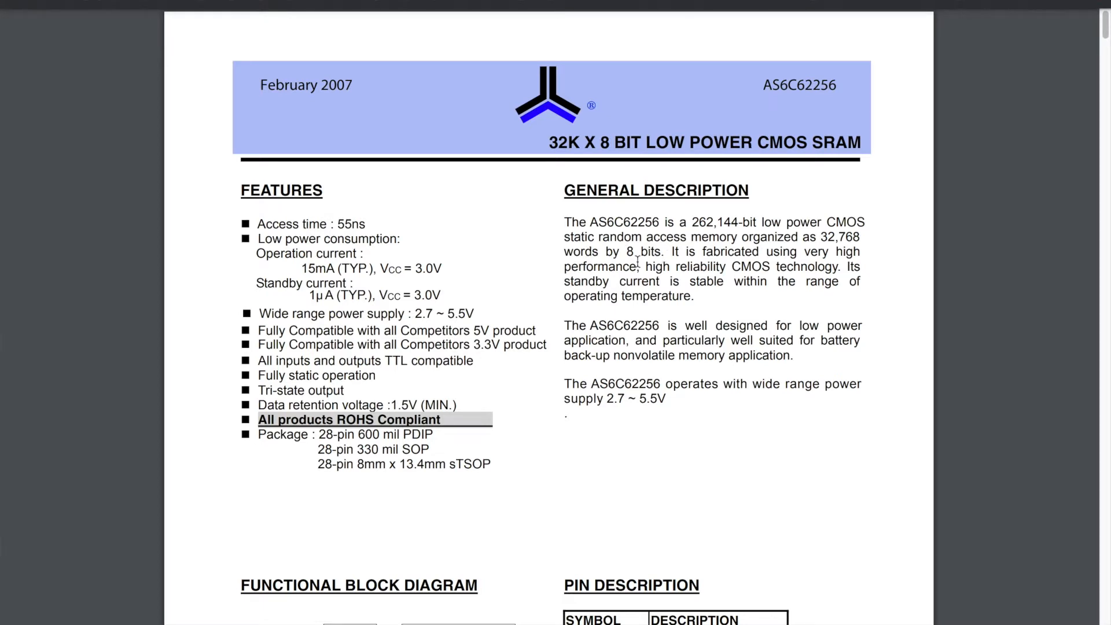
{"action": "mouse_move", "coordinate": [637, 259]}
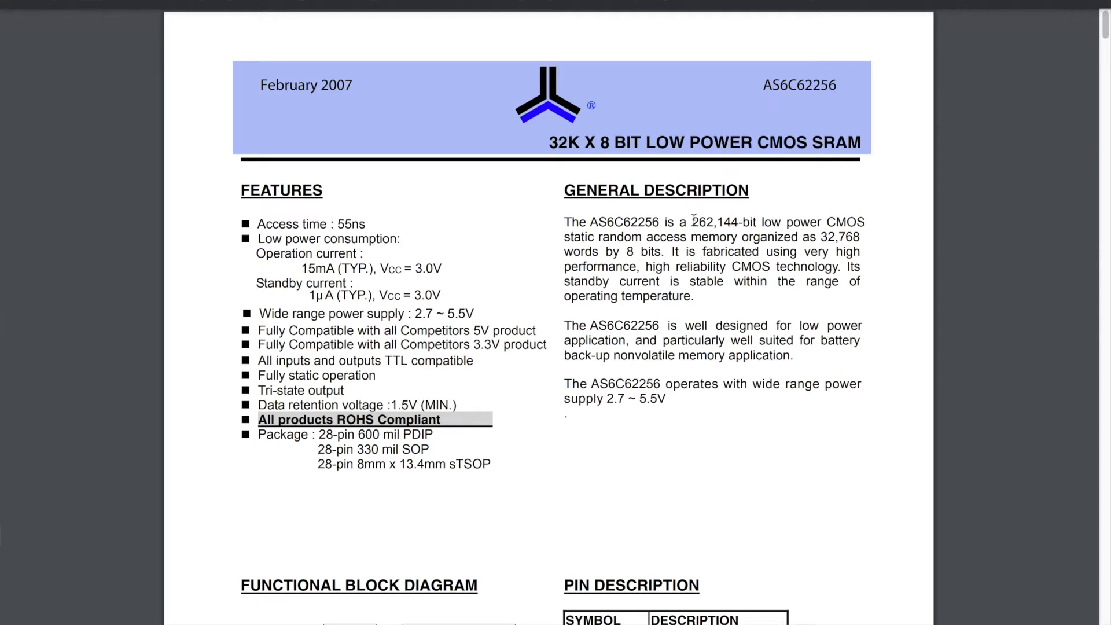
{"action": "mouse_move", "coordinate": [822, 236]}
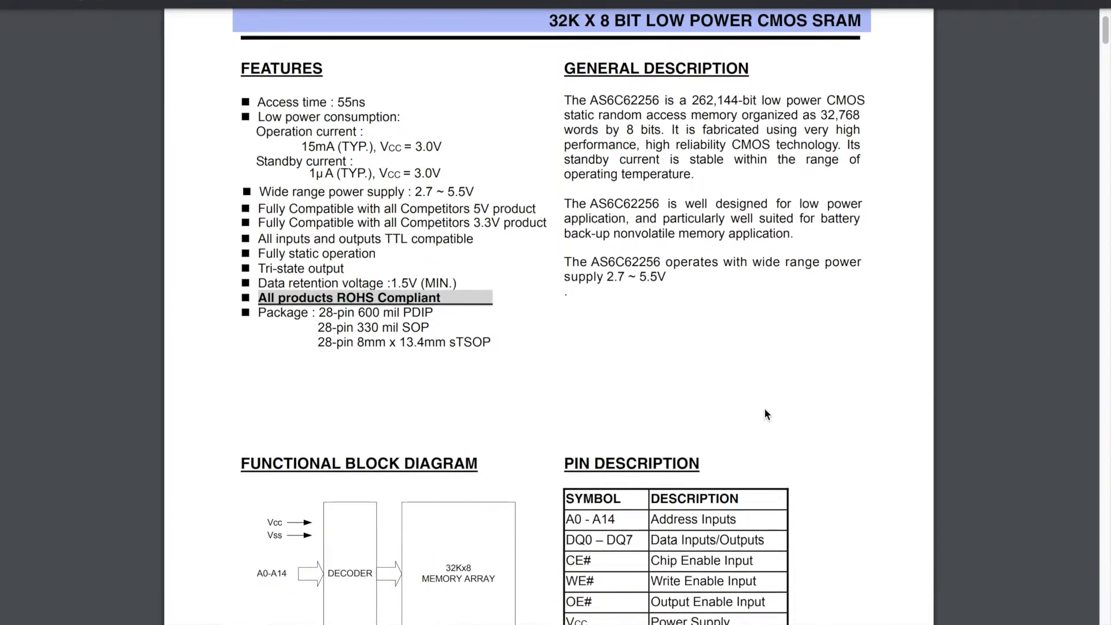
{"action": "scroll", "scroll_direction": "down", "scroll_amount": 3}
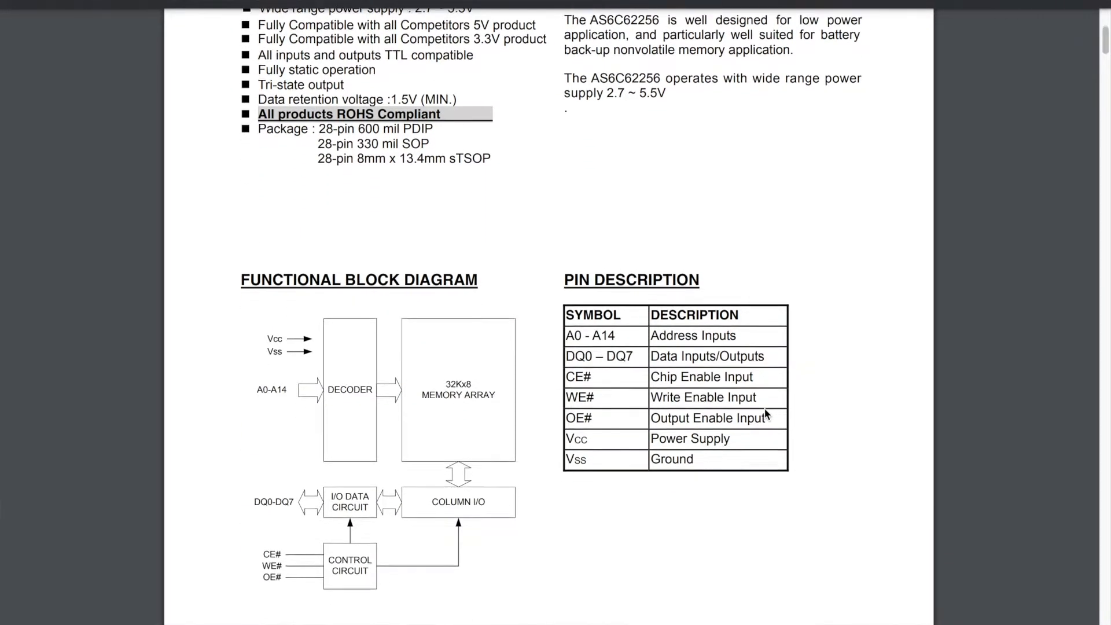
{"action": "scroll", "scroll_direction": "down", "scroll_amount": 3}
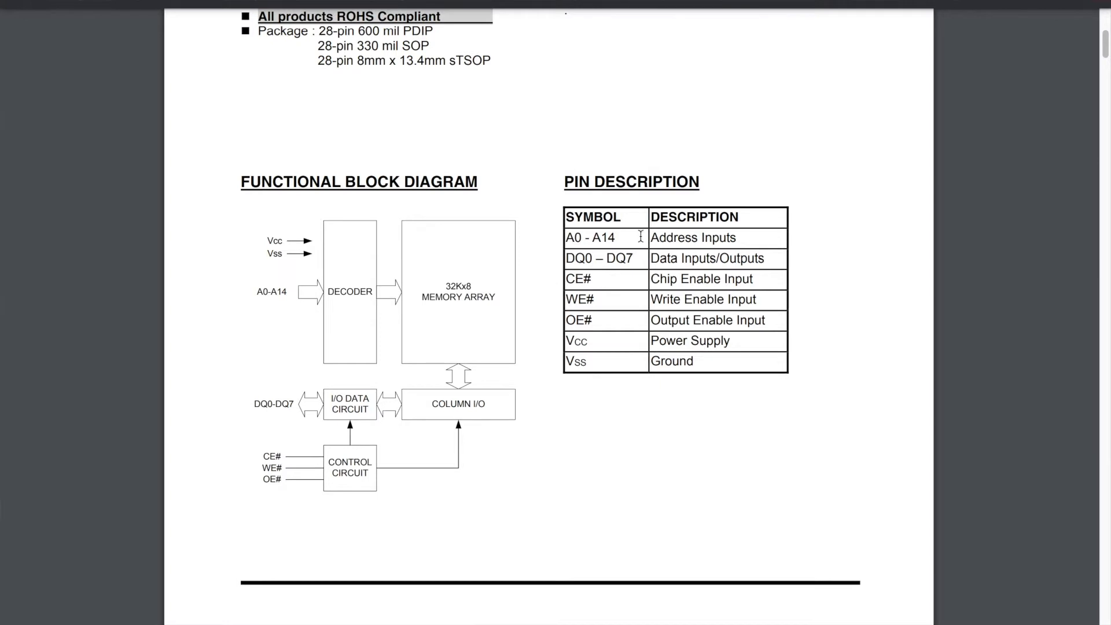
{"action": "mouse_move", "coordinate": [642, 234]}
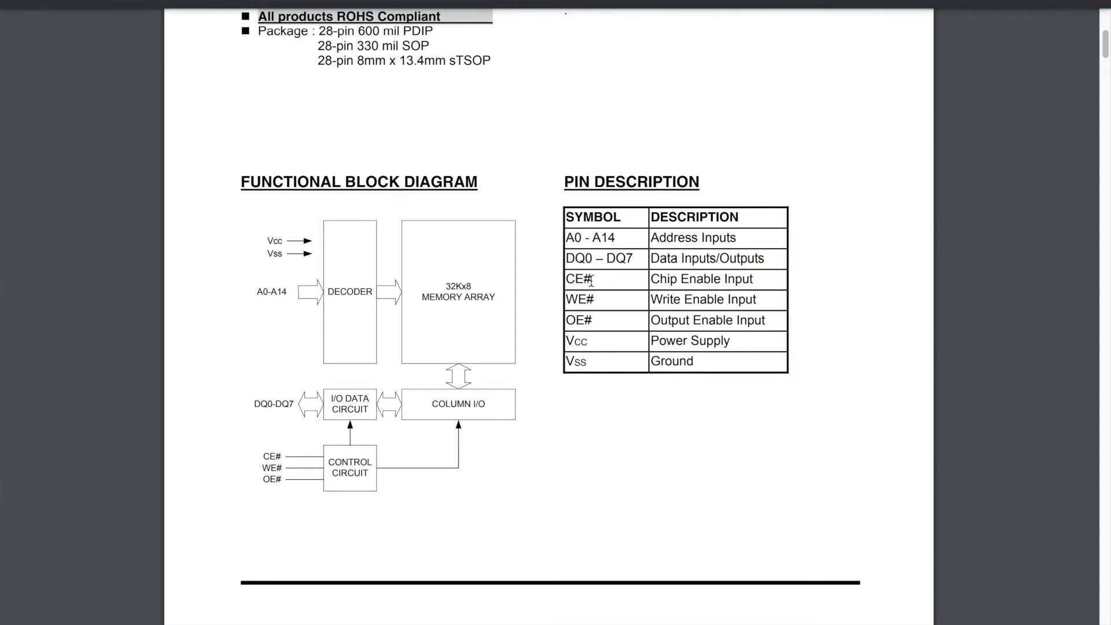
{"action": "mouse_move", "coordinate": [591, 299]}
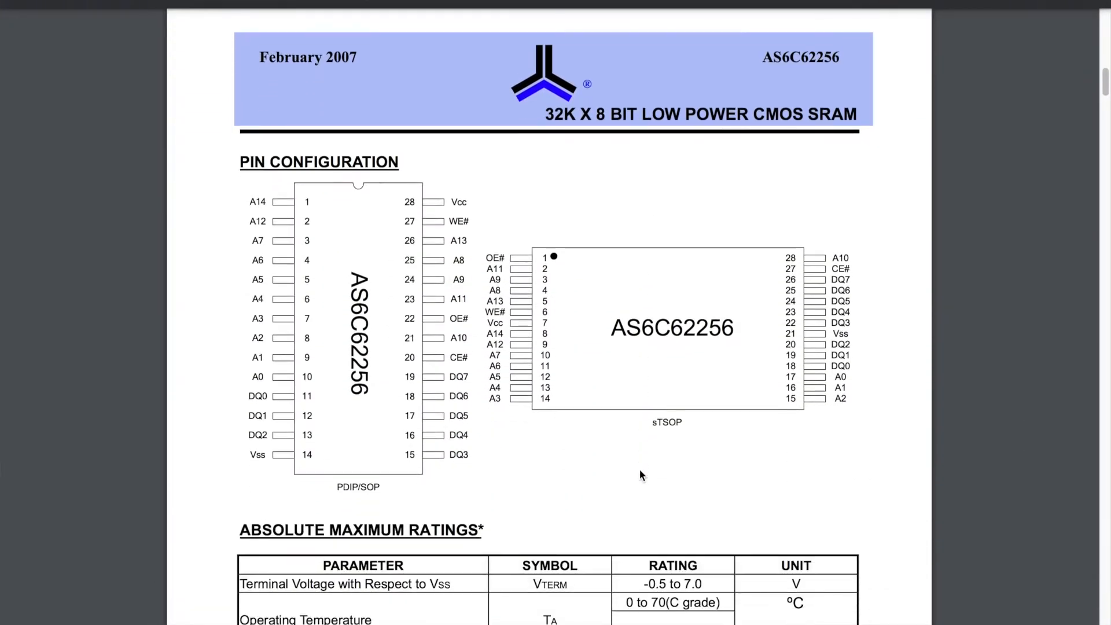
{"action": "scroll", "scroll_direction": "down", "scroll_amount": 3}
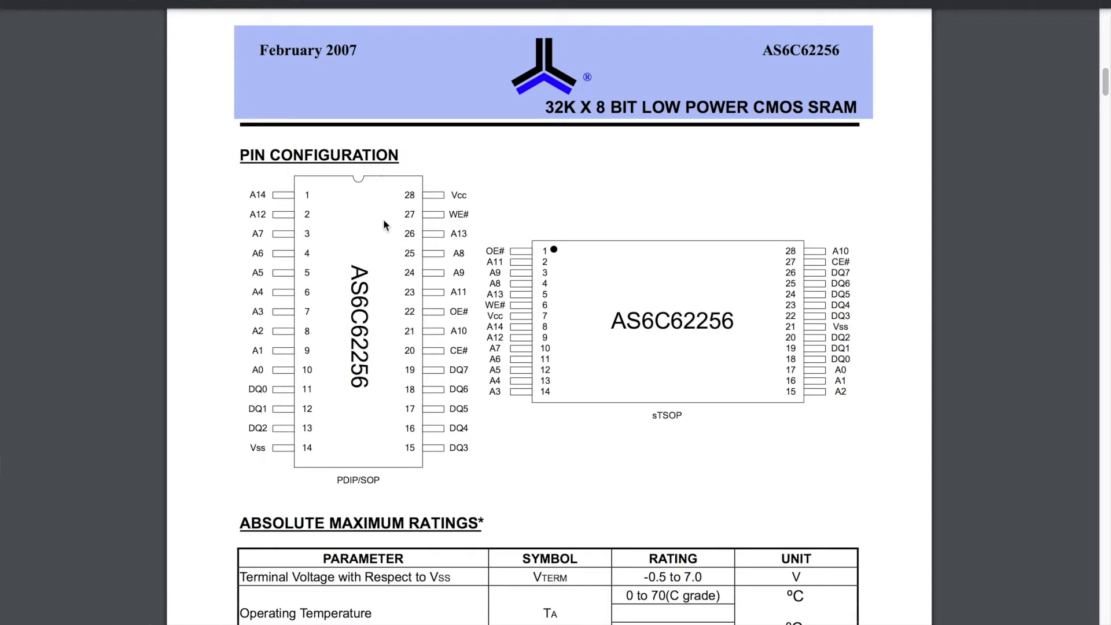
{"action": "mouse_move", "coordinate": [402, 406]}
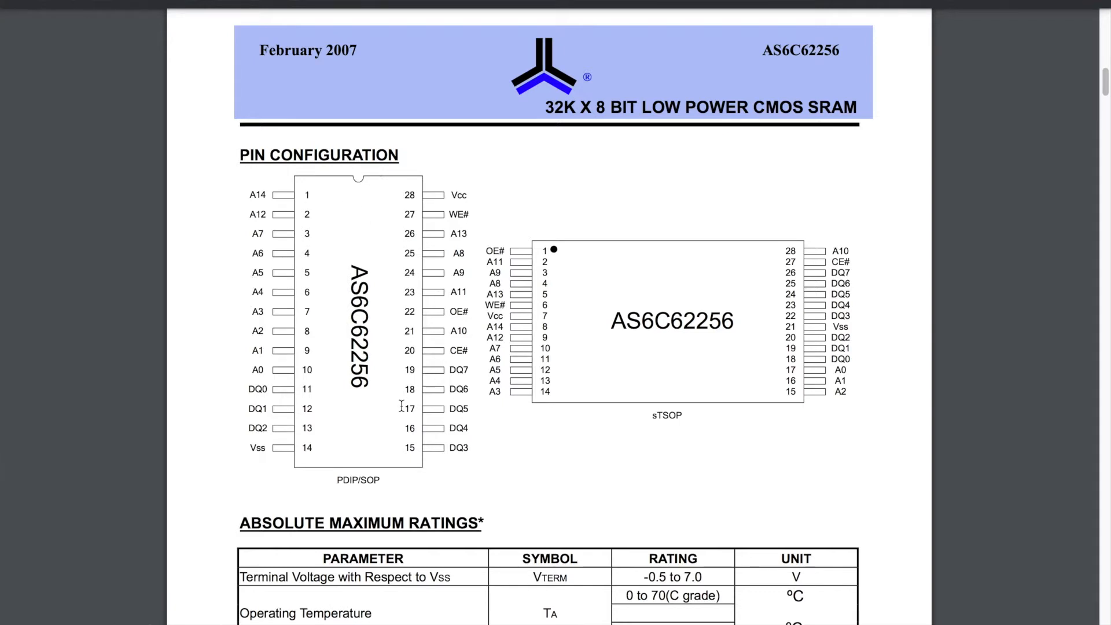
{"action": "mouse_move", "coordinate": [331, 448]}
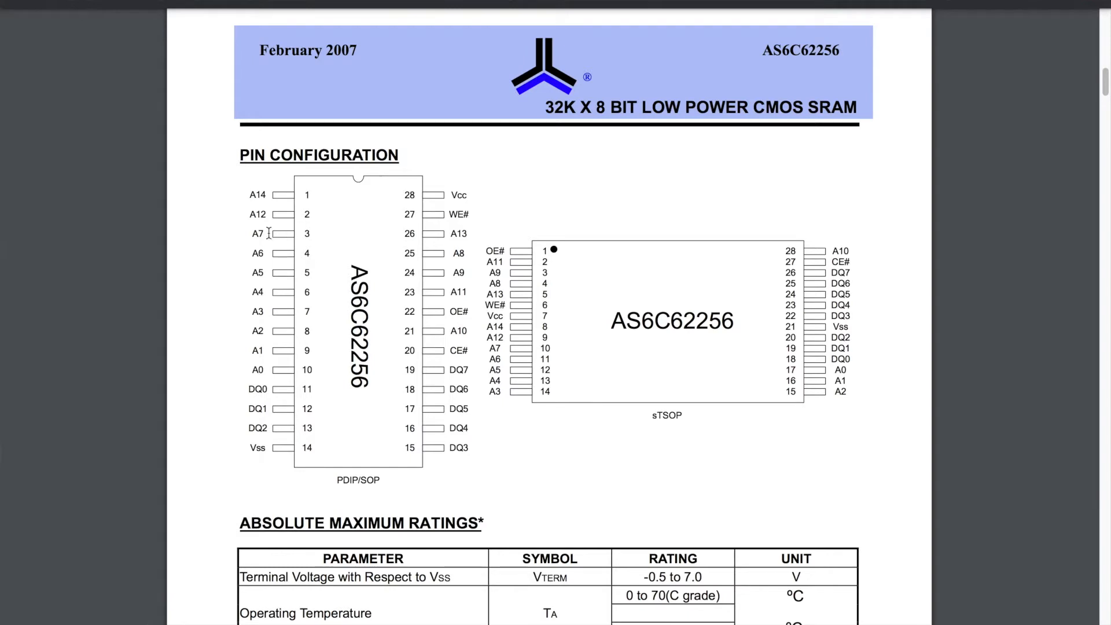
{"action": "mouse_move", "coordinate": [284, 238]}
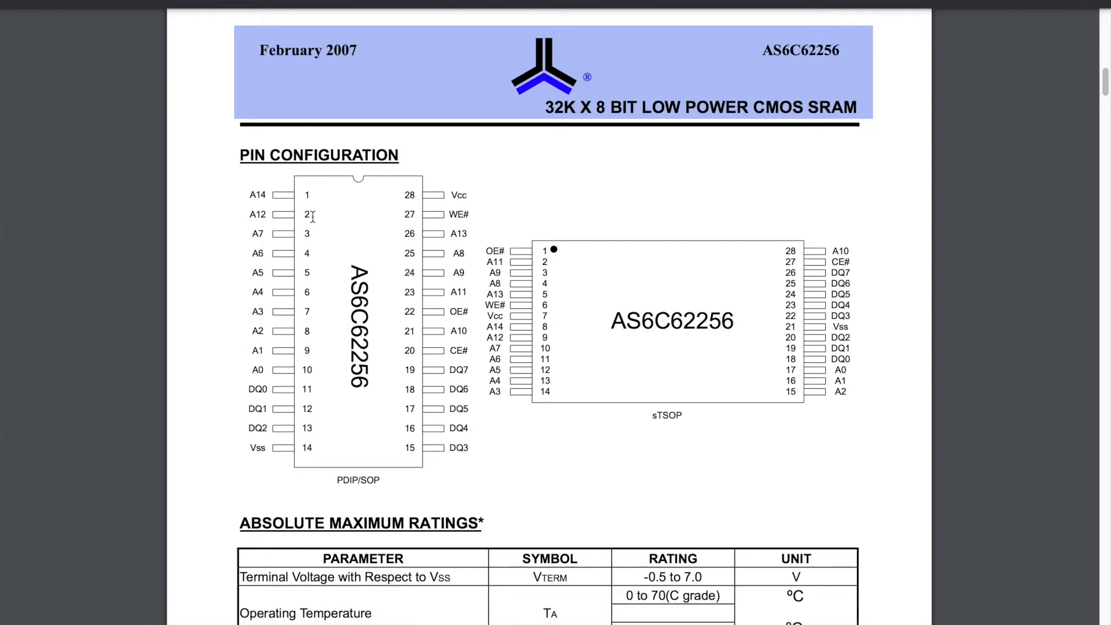
{"action": "mouse_move", "coordinate": [348, 227]}
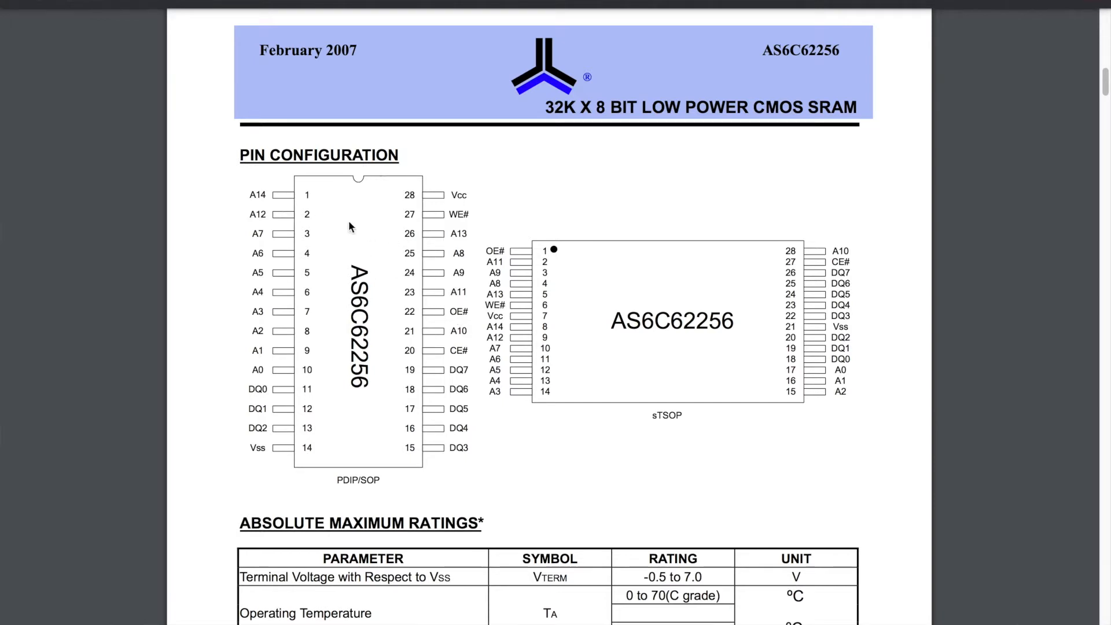
{"action": "mouse_move", "coordinate": [286, 207]}
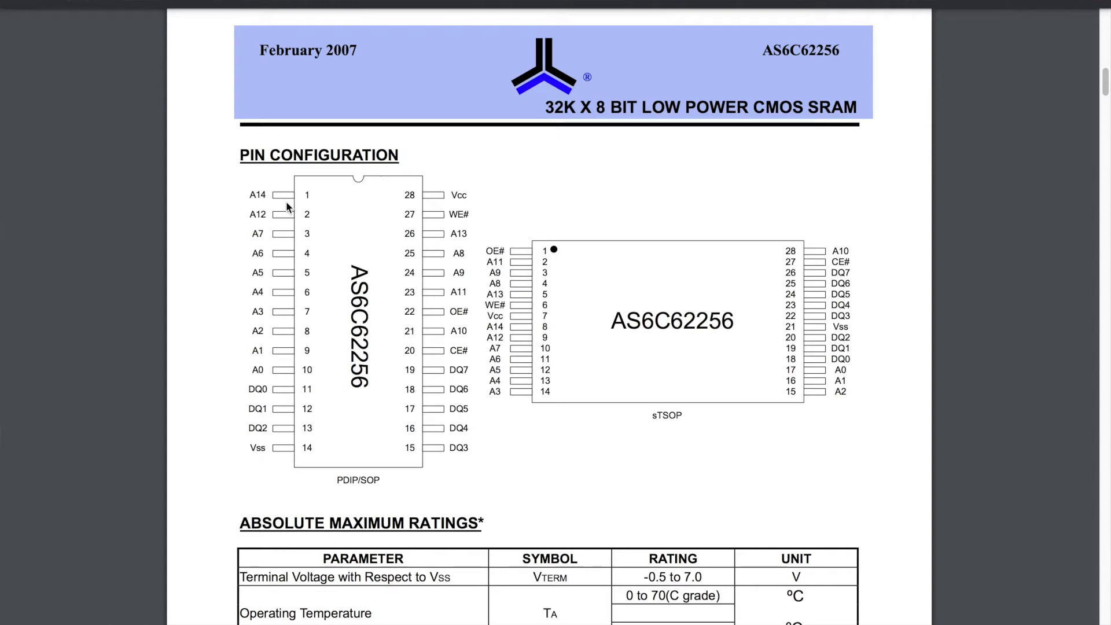
{"action": "mouse_move", "coordinate": [282, 212]}
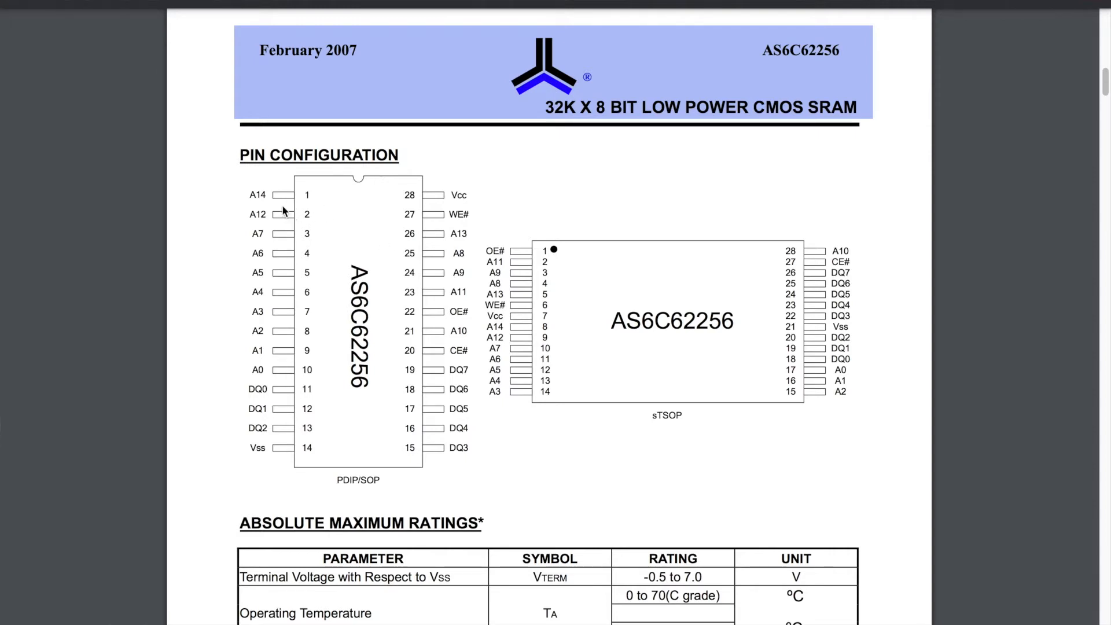
{"action": "mouse_move", "coordinate": [261, 198]}
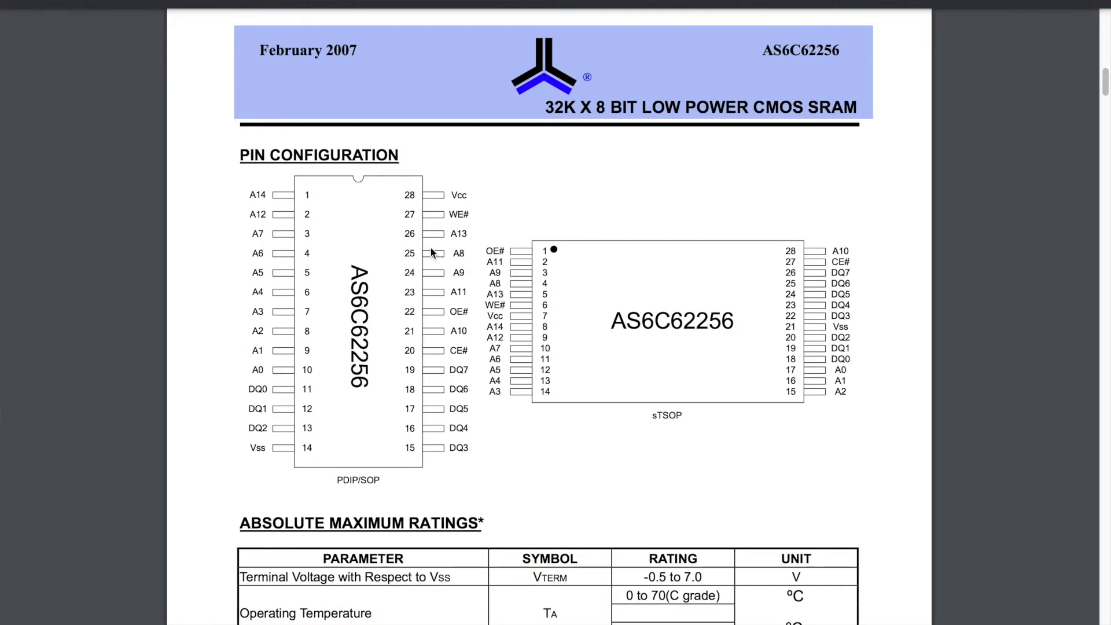
{"action": "mouse_move", "coordinate": [296, 207]}
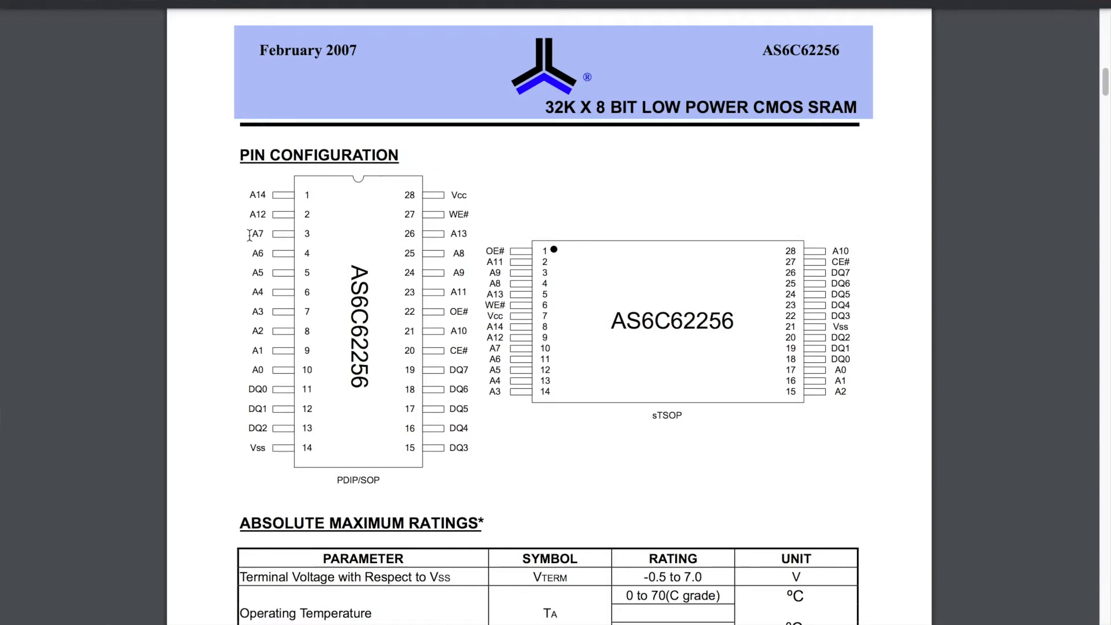
{"action": "mouse_move", "coordinate": [302, 379]}
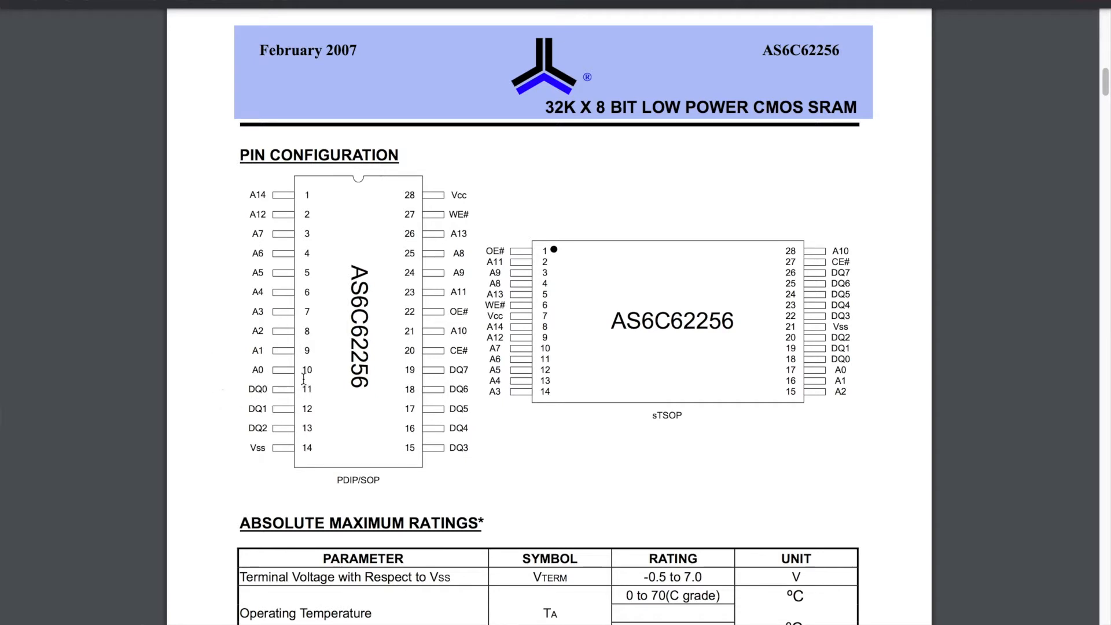
{"action": "mouse_move", "coordinate": [304, 462]}
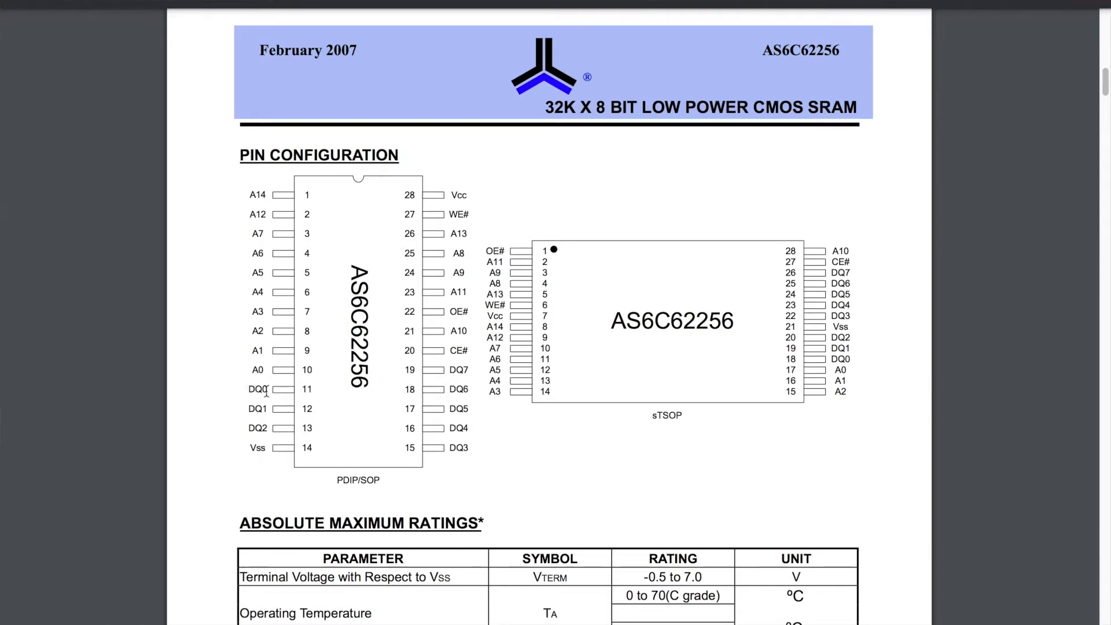
{"action": "mouse_move", "coordinate": [389, 420]}
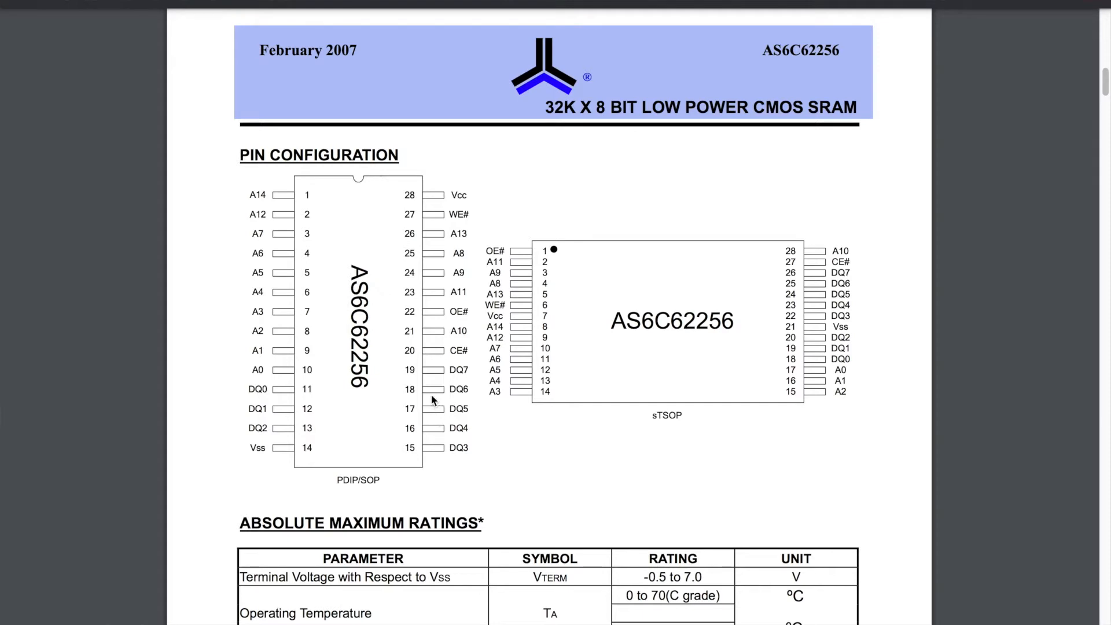
{"action": "mouse_move", "coordinate": [283, 410]}
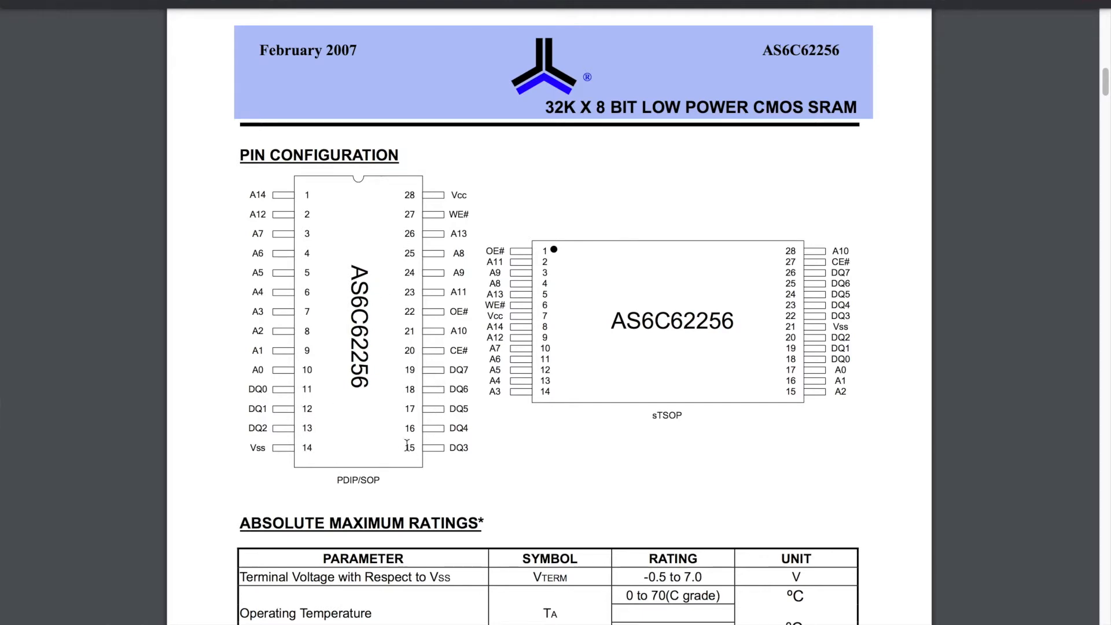
{"action": "mouse_move", "coordinate": [457, 186]}
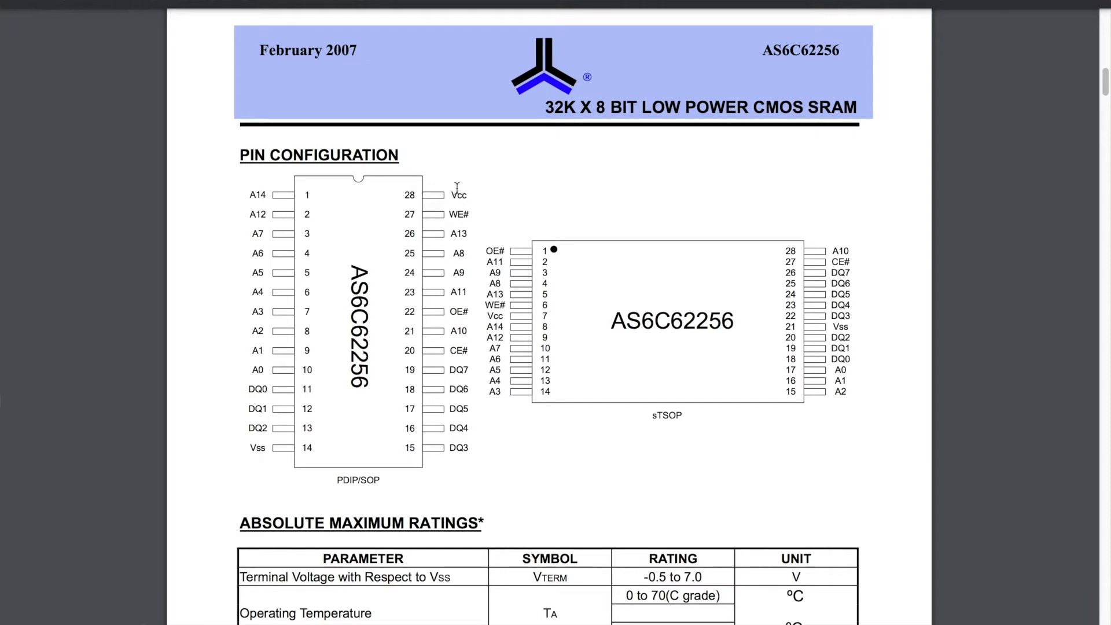
{"action": "mouse_move", "coordinate": [283, 444]}
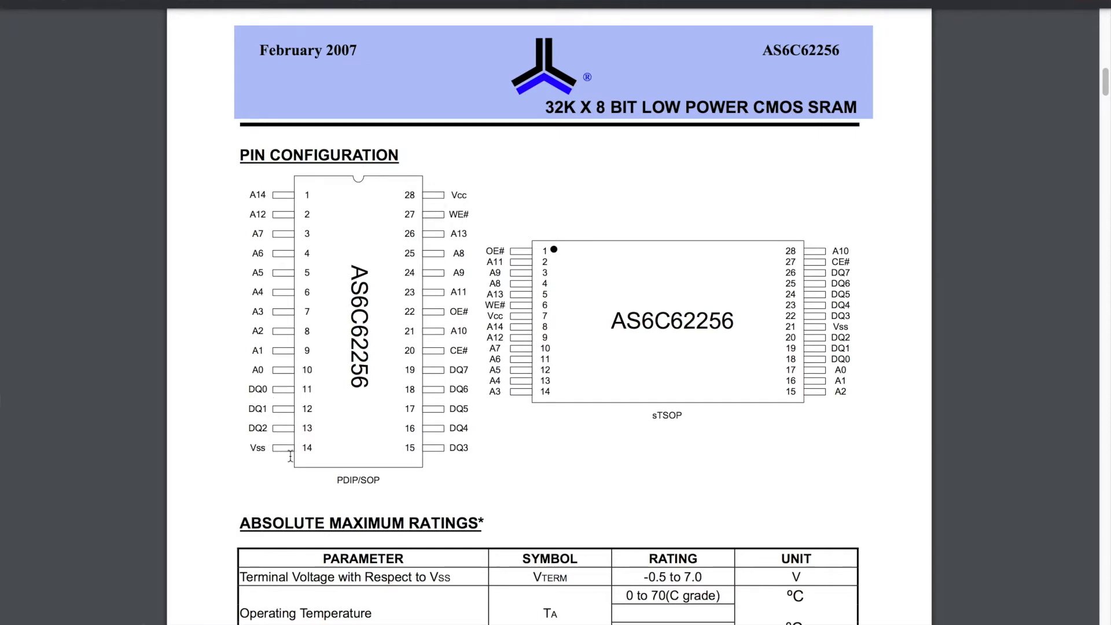
{"action": "mouse_move", "coordinate": [288, 459]}
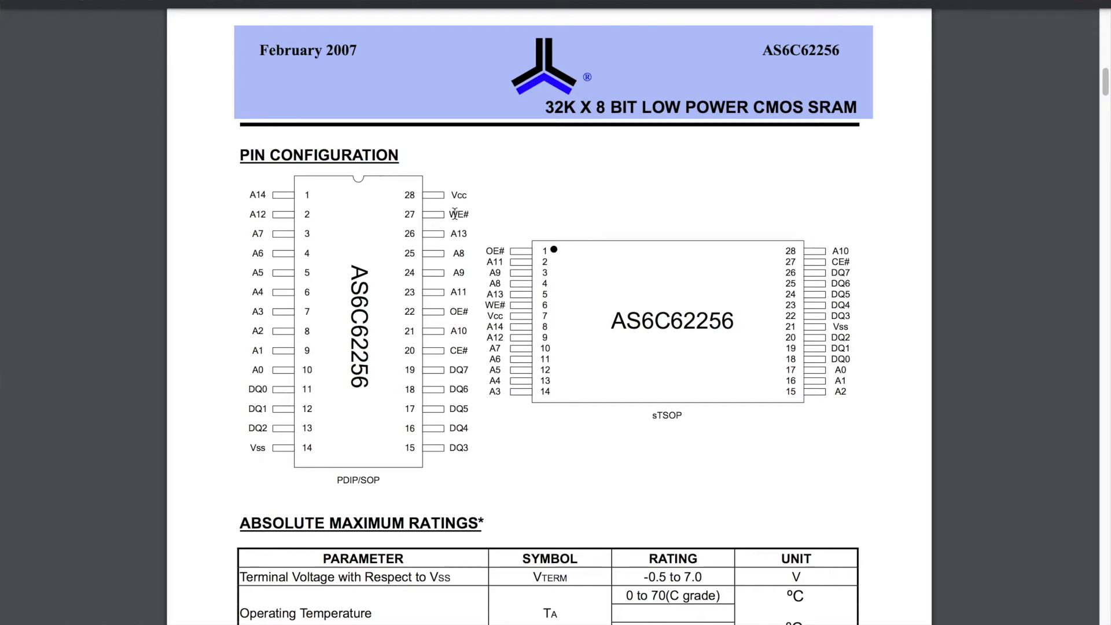
{"action": "mouse_move", "coordinate": [317, 395]}
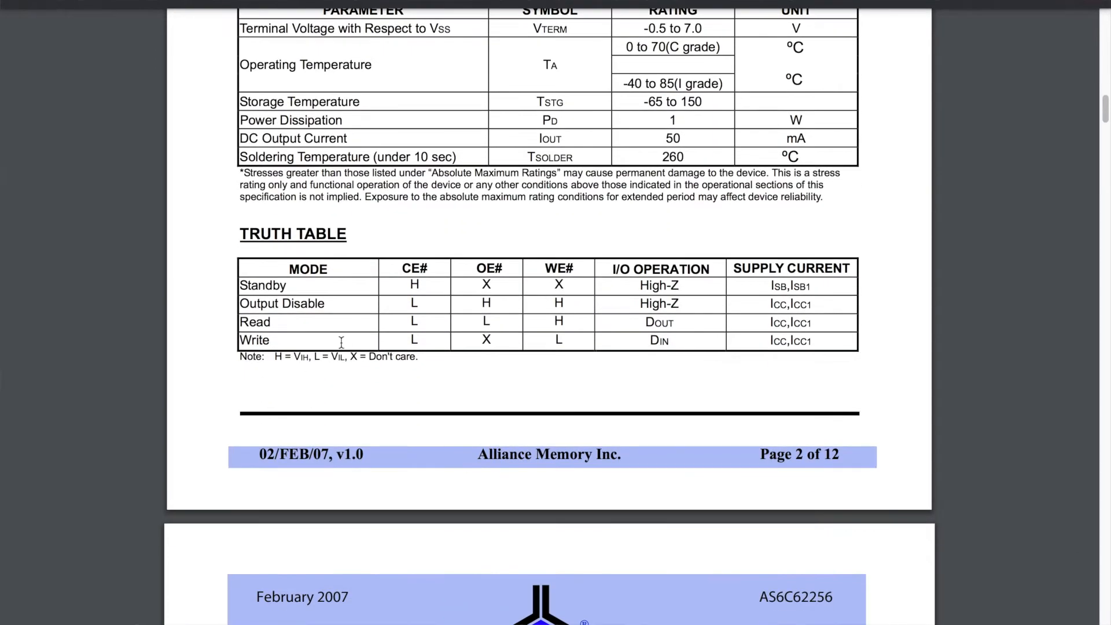
{"action": "mouse_move", "coordinate": [407, 286]}
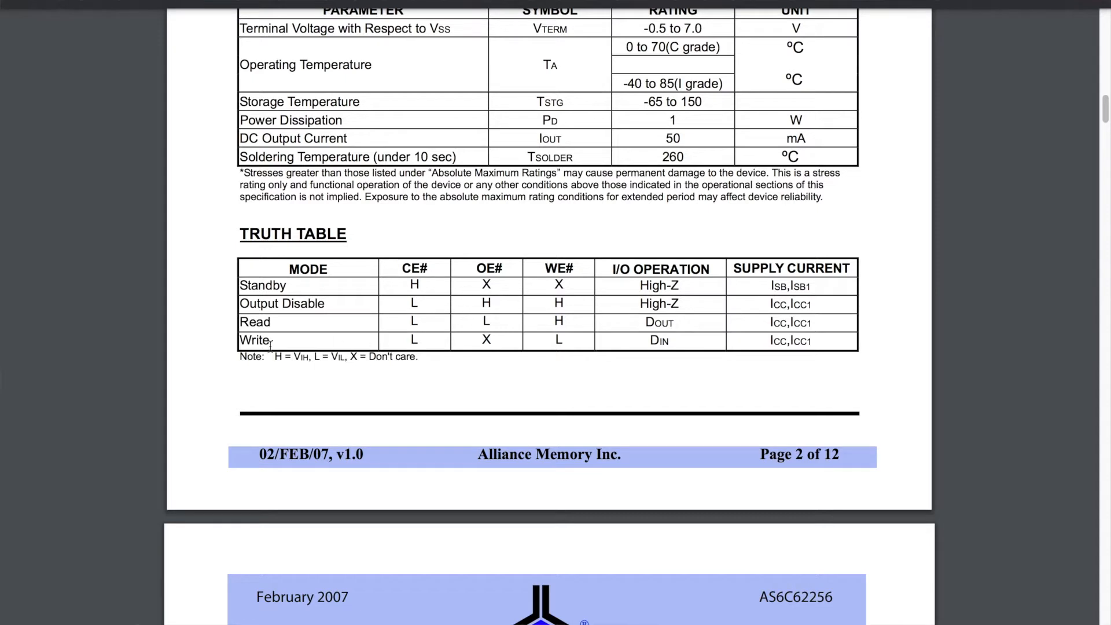
{"action": "mouse_move", "coordinate": [616, 392]}
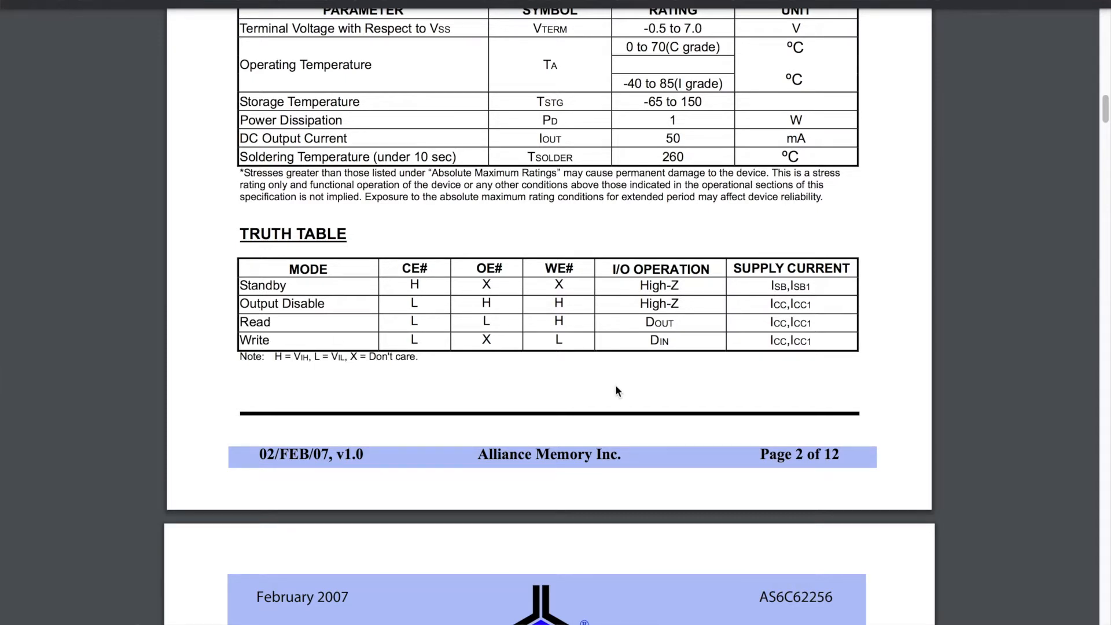
{"action": "scroll", "scroll_direction": "down", "scroll_amount": 3}
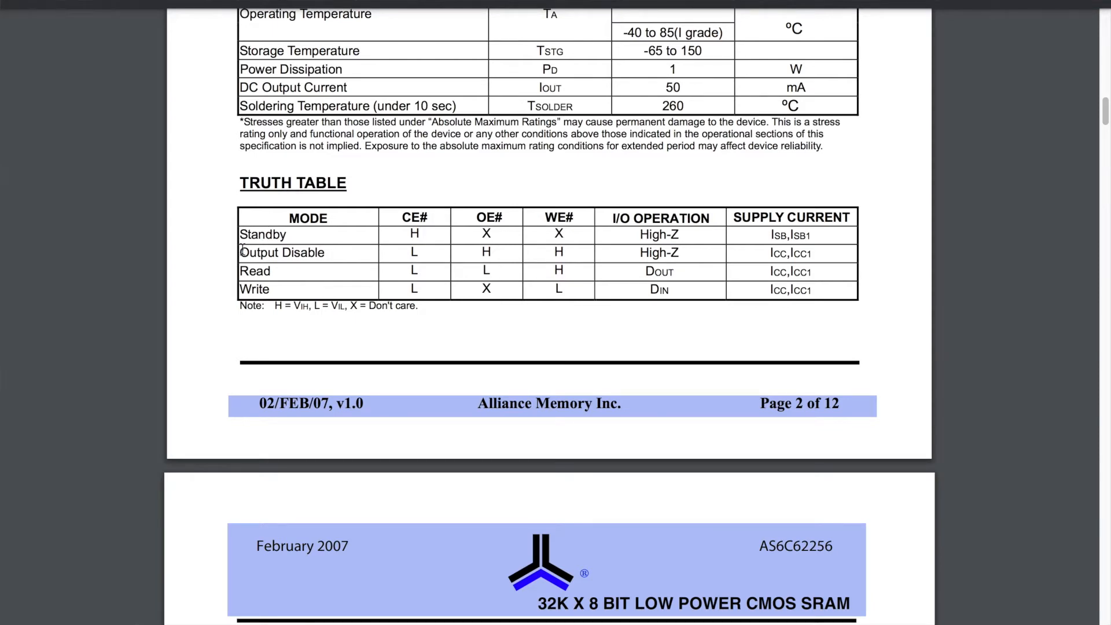
{"action": "mouse_move", "coordinate": [503, 331]}
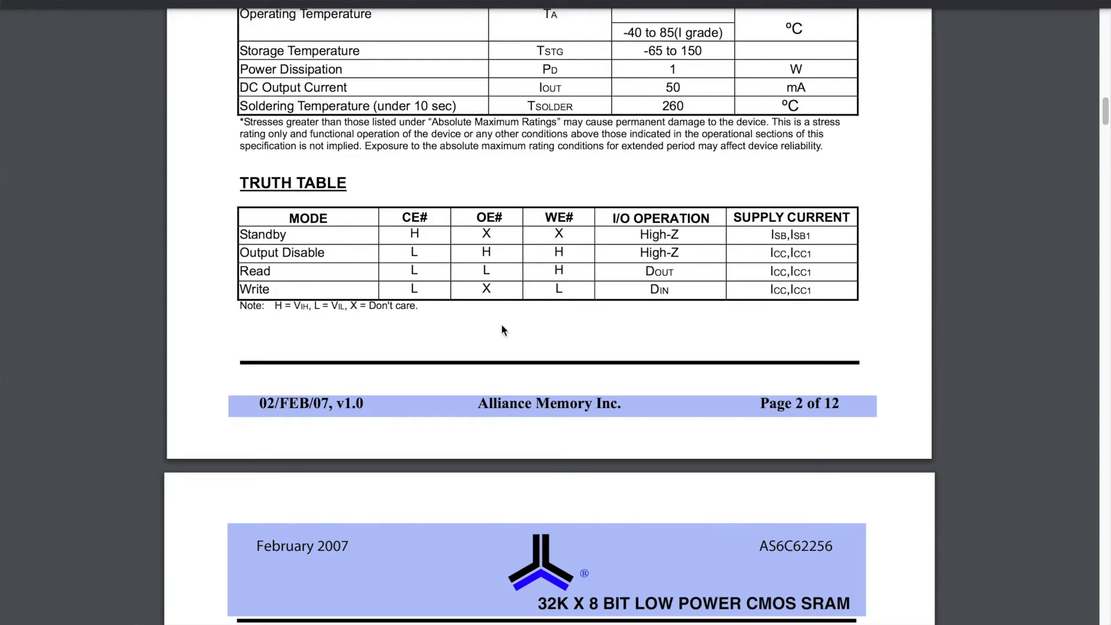
{"action": "scroll", "scroll_direction": "down", "scroll_amount": 3}
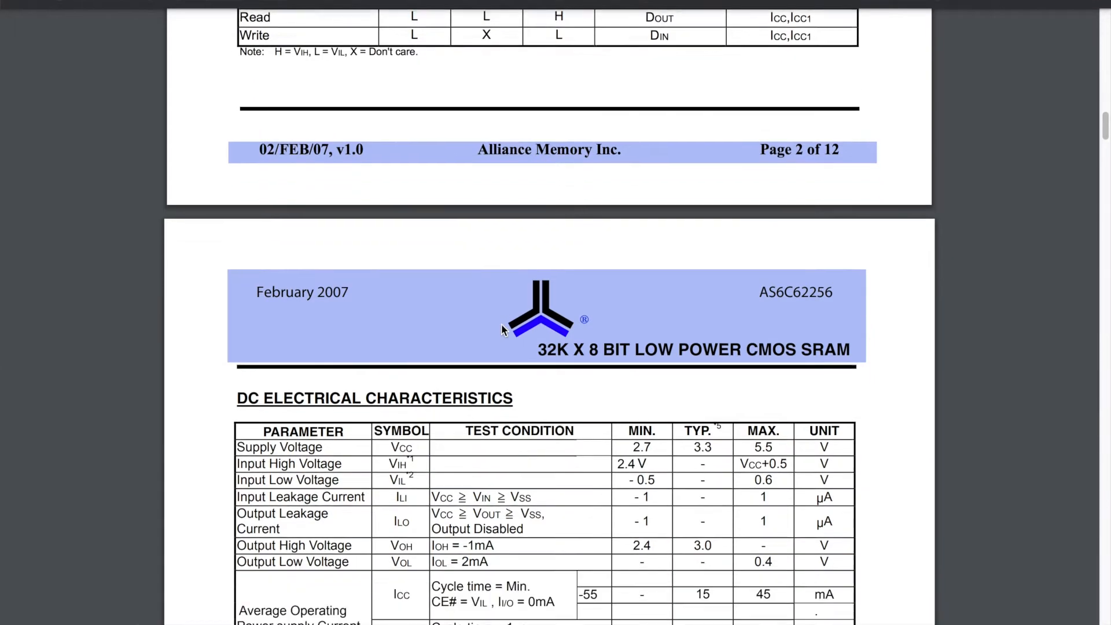
{"action": "scroll", "scroll_direction": "down", "scroll_amount": 3}
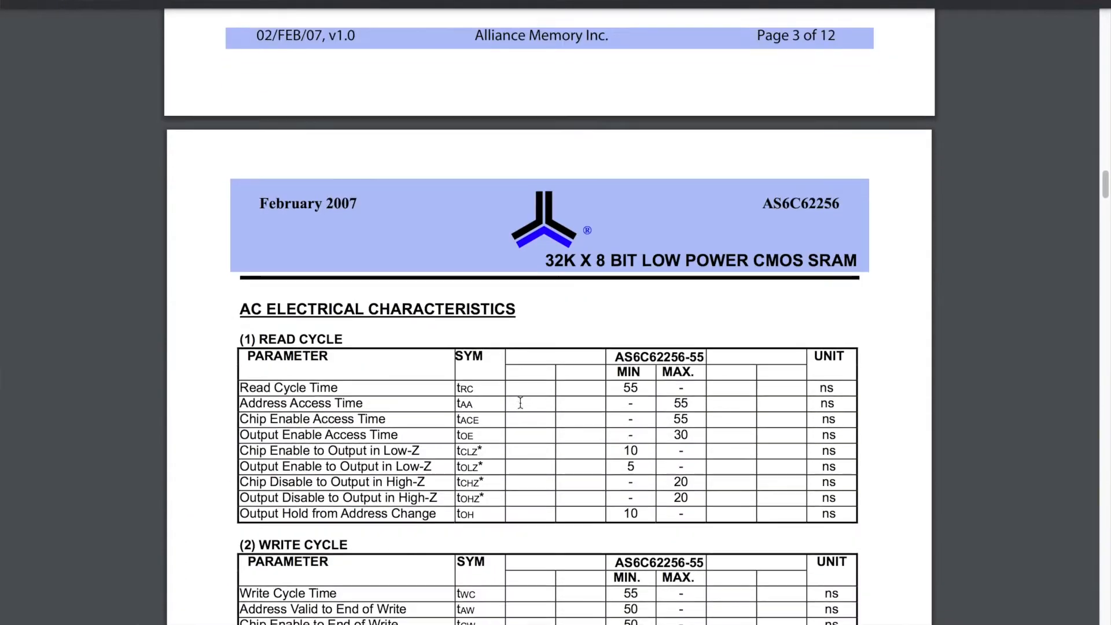
{"action": "scroll", "scroll_direction": "down", "scroll_amount": 3}
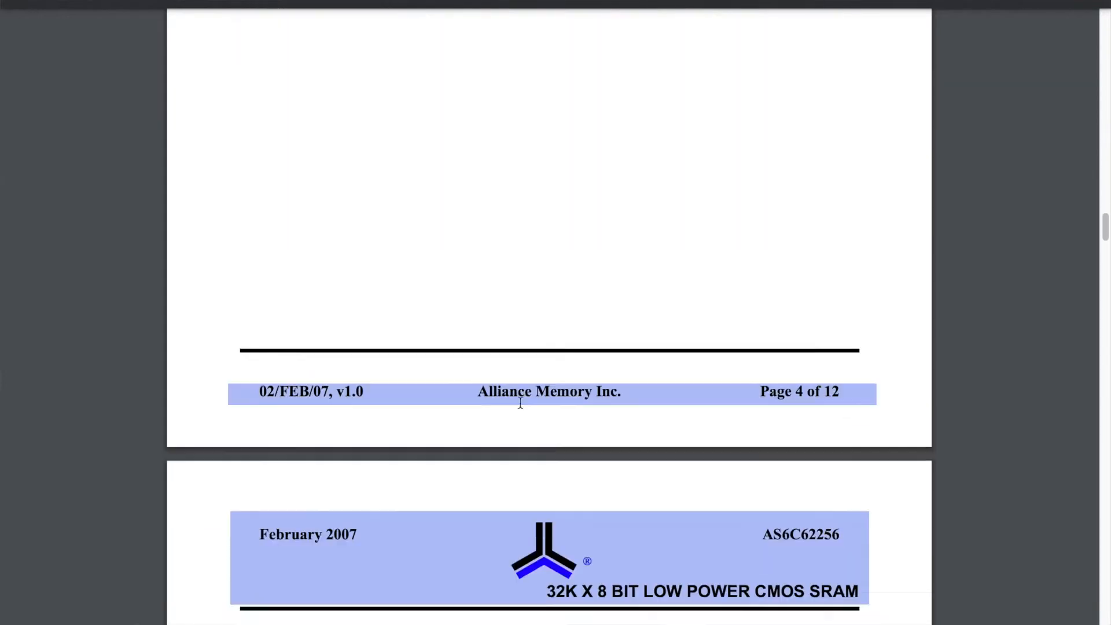
{"action": "scroll", "scroll_direction": "down", "scroll_amount": 3}
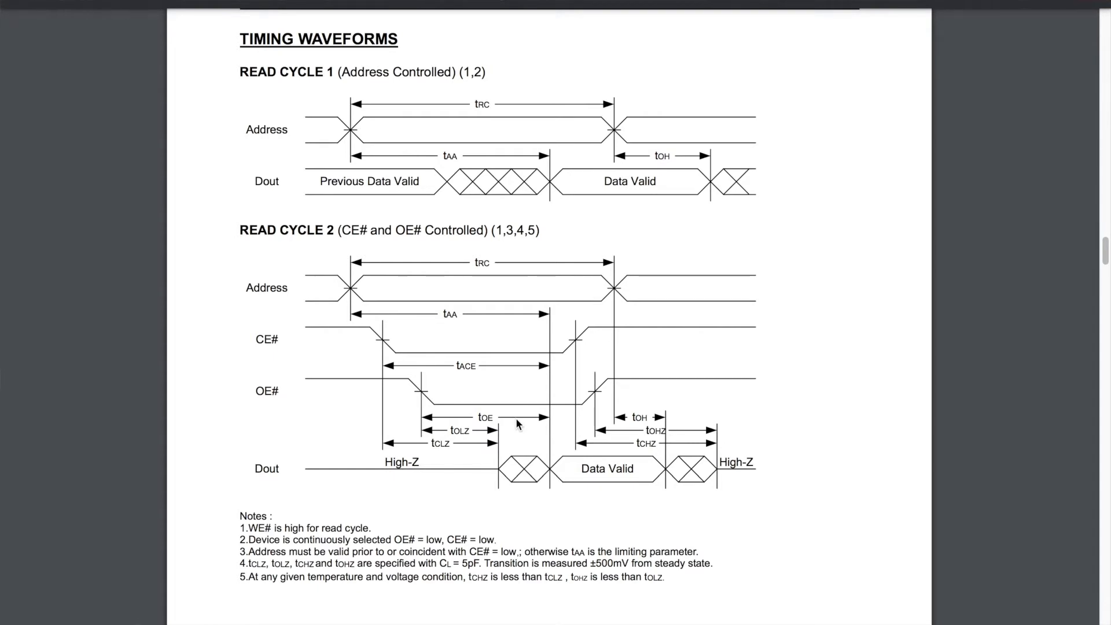
{"action": "scroll", "scroll_direction": "down", "scroll_amount": 3}
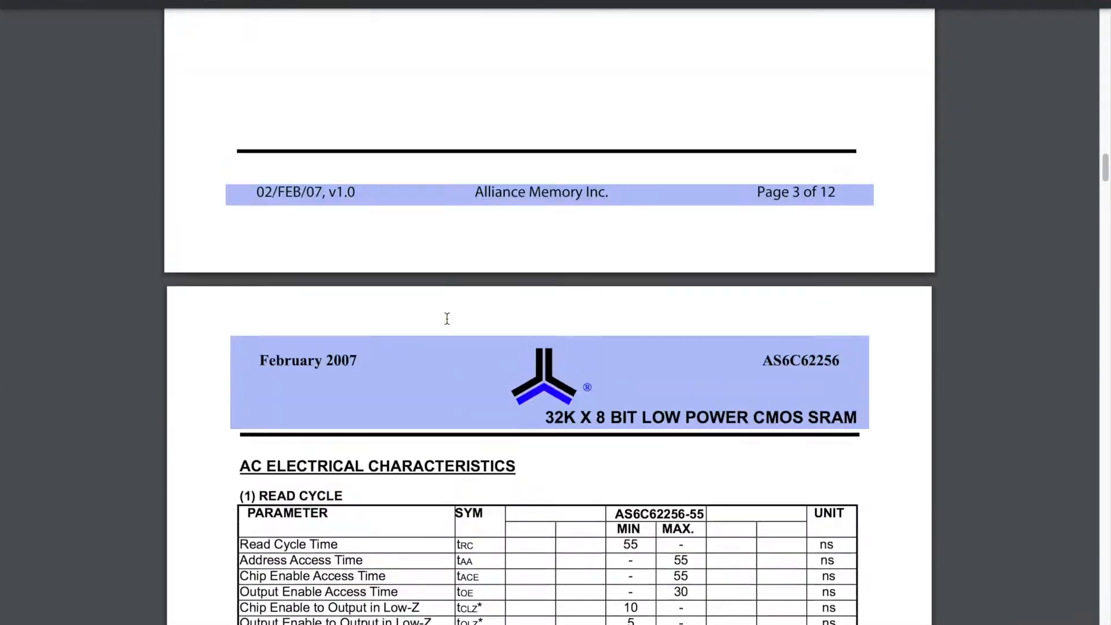
{"action": "scroll", "scroll_direction": "up", "scroll_amount": 3}
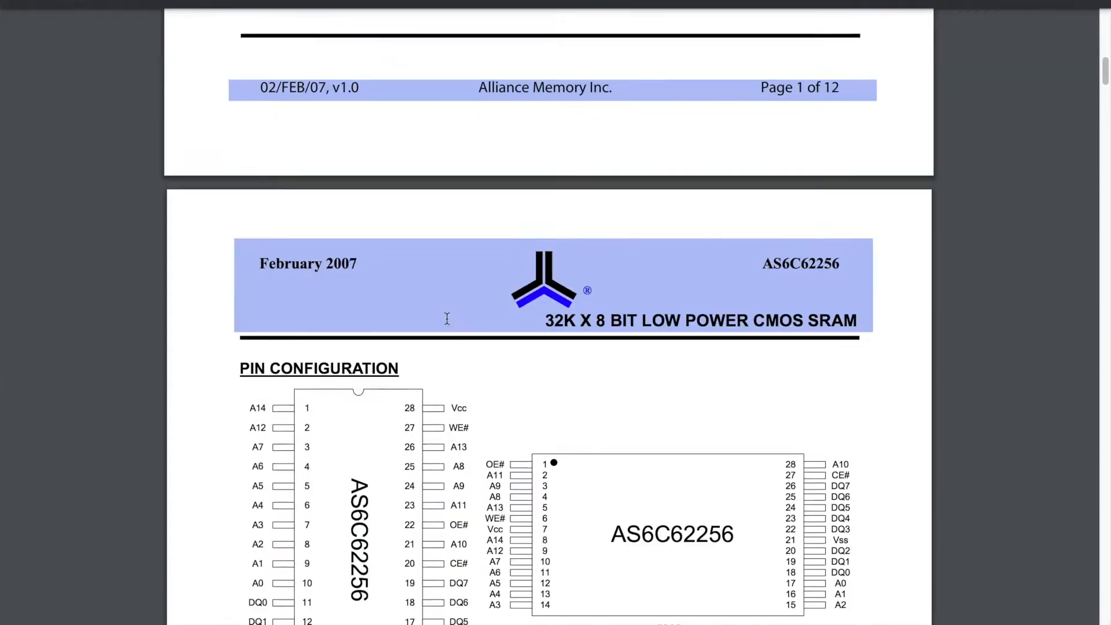
{"action": "scroll", "scroll_direction": "down", "scroll_amount": 3}
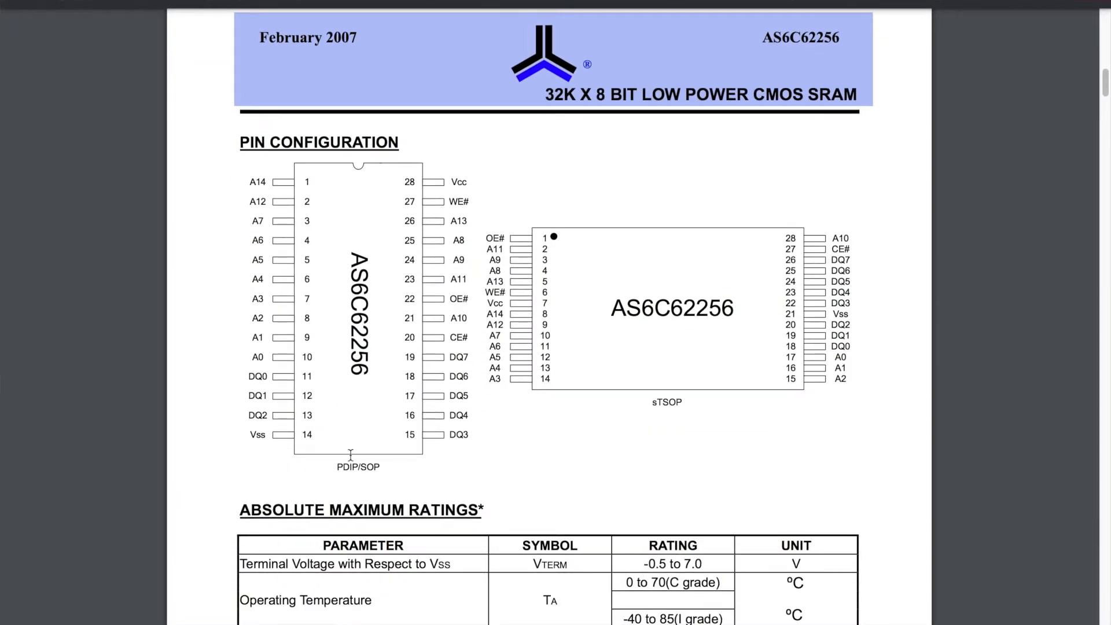
{"action": "mouse_move", "coordinate": [319, 226]}
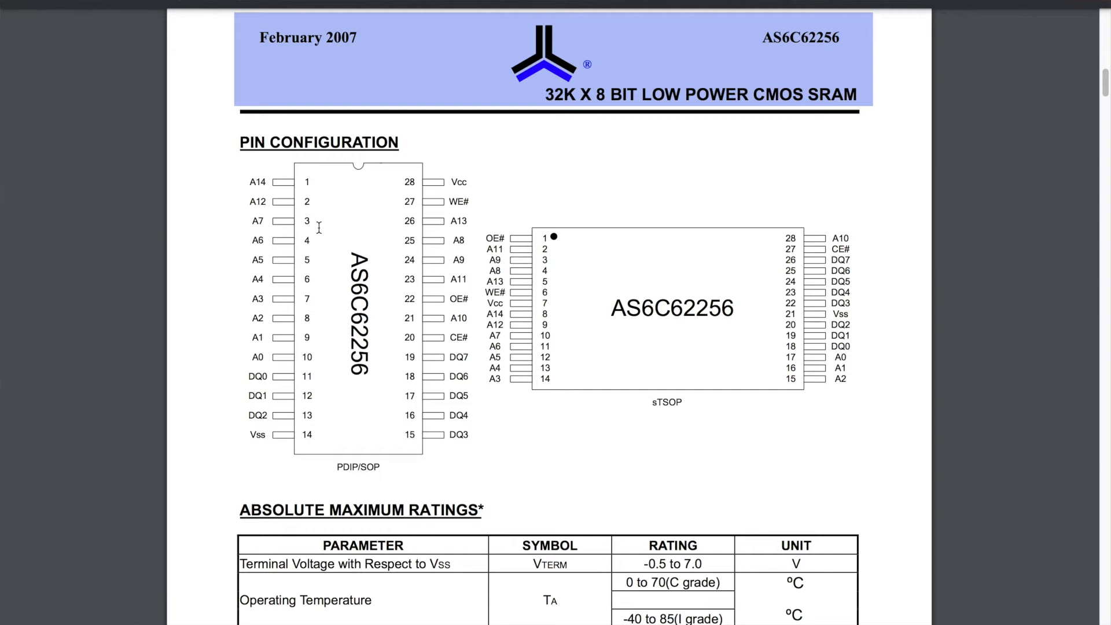